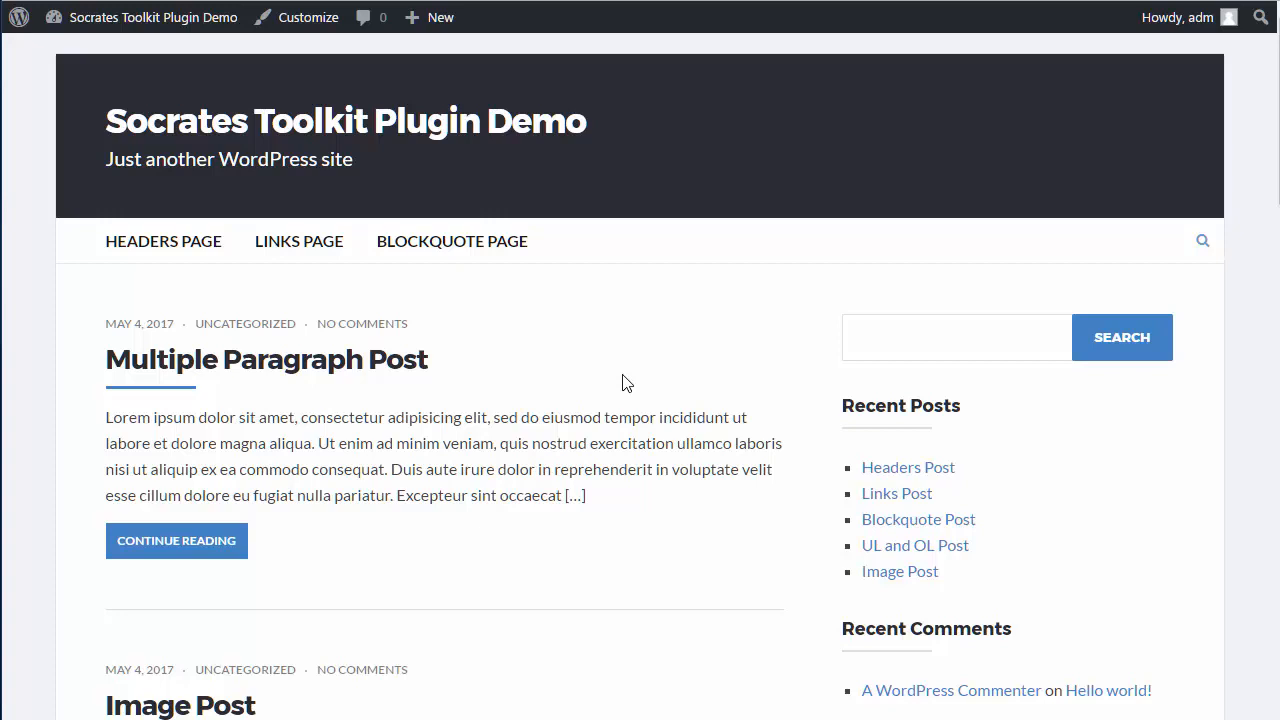
{"action": "mouse_move", "coordinate": [624, 378]}
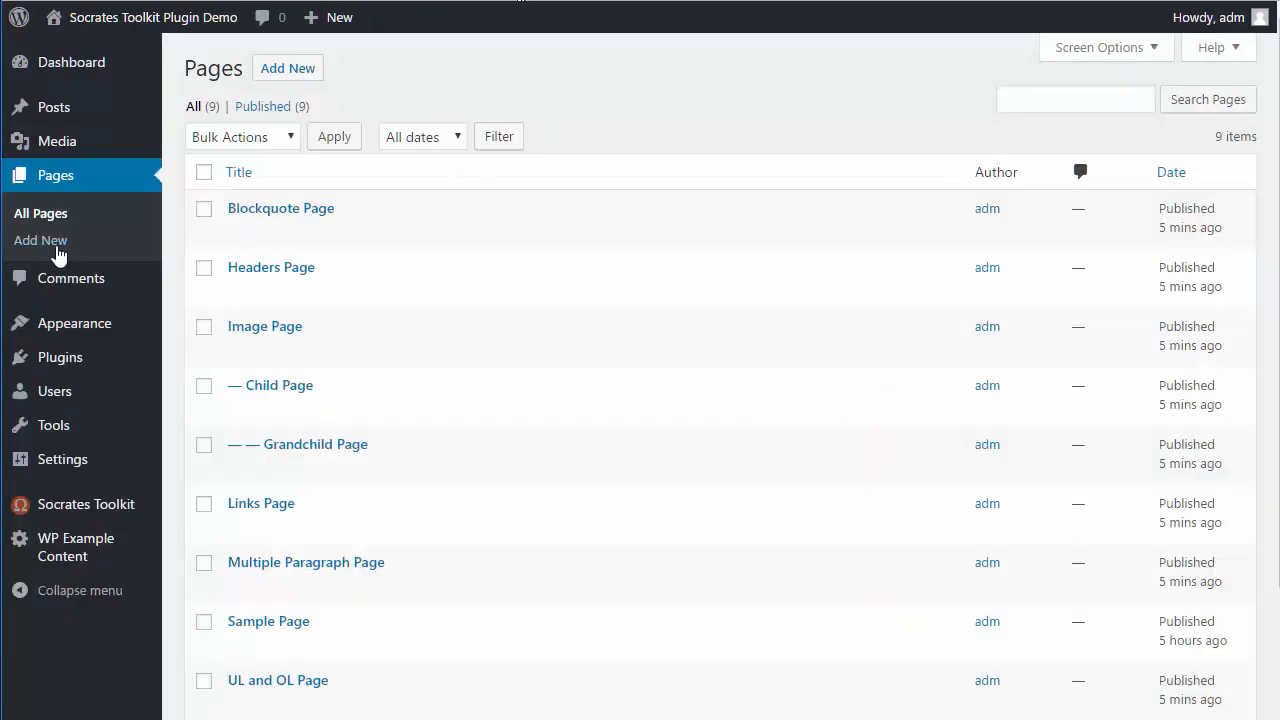
Step: Start a new page and title it 'Masonry Test'
{"action": "left_click", "coordinate": [40, 240]}
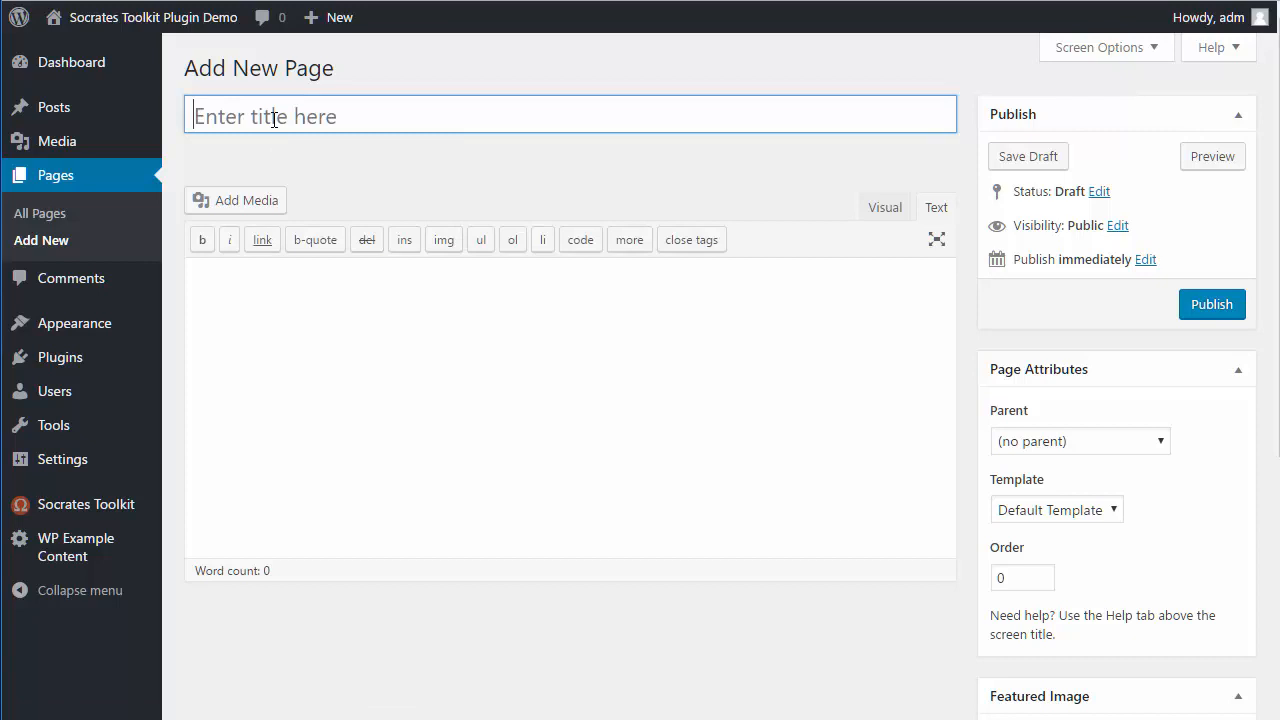
{"action": "left_click", "coordinate": [274, 114]}
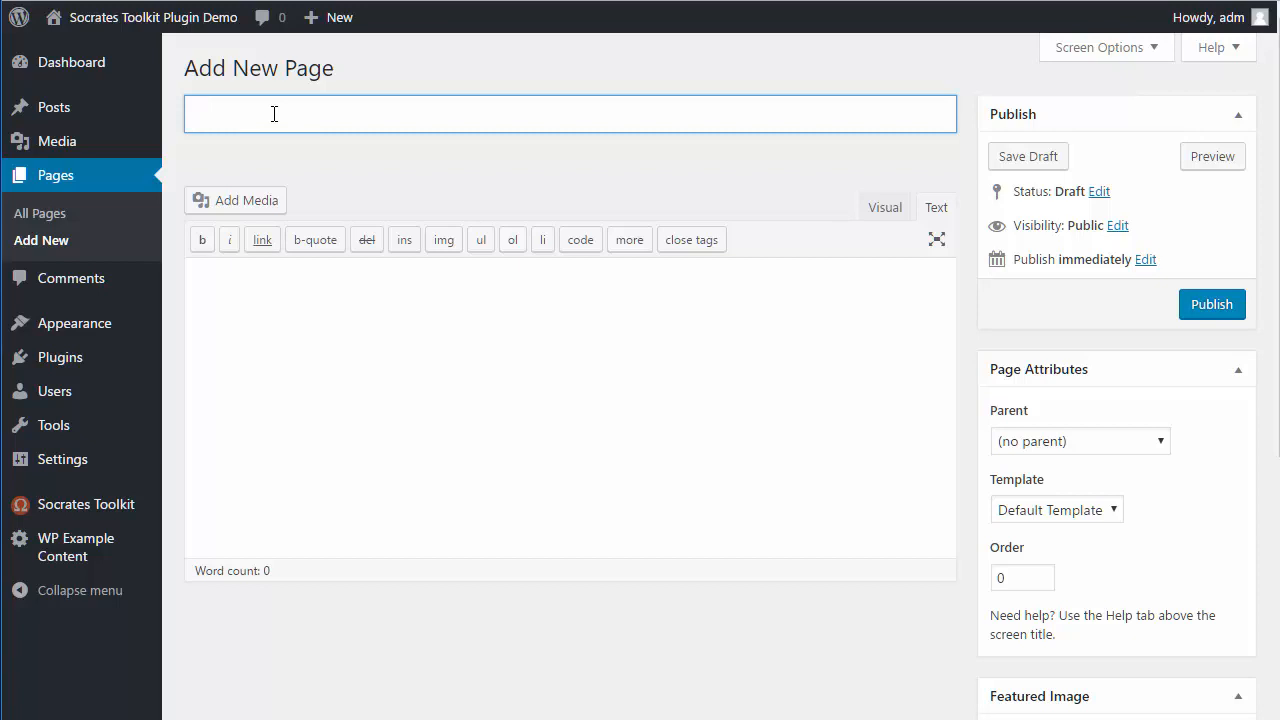
{"action": "type", "text": "Masonr"}
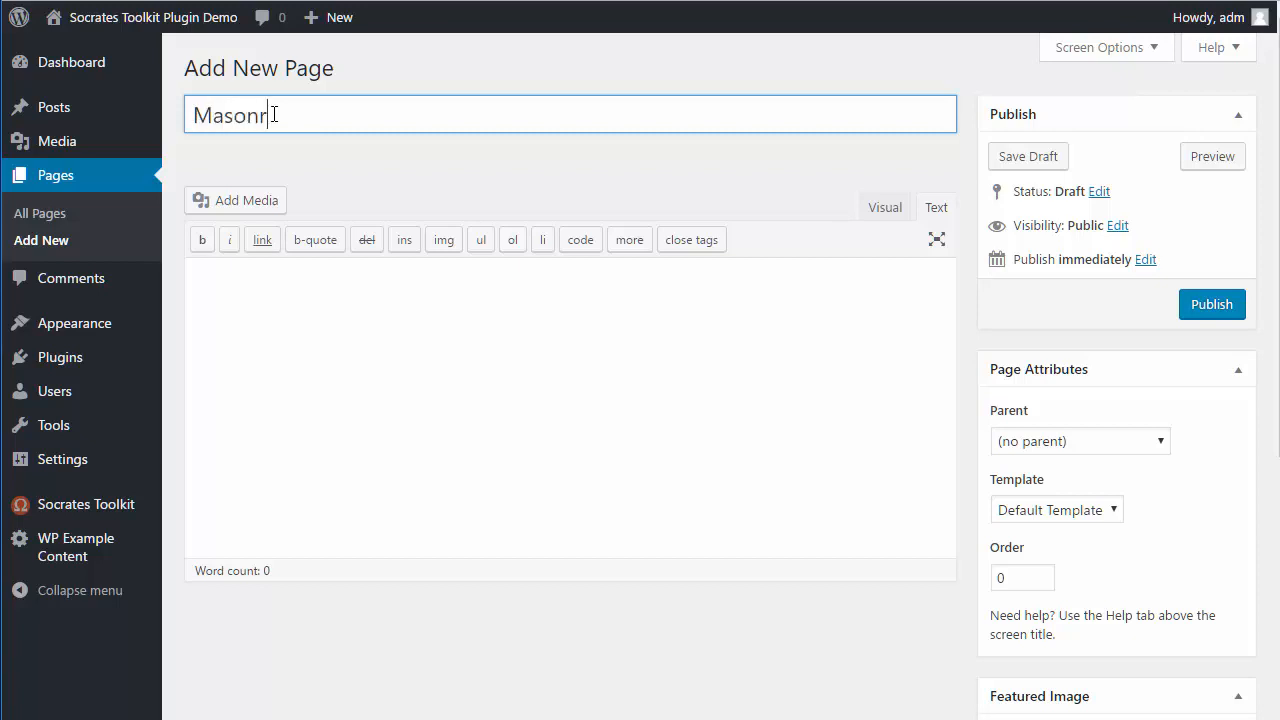
{"action": "type", "text": "y"}
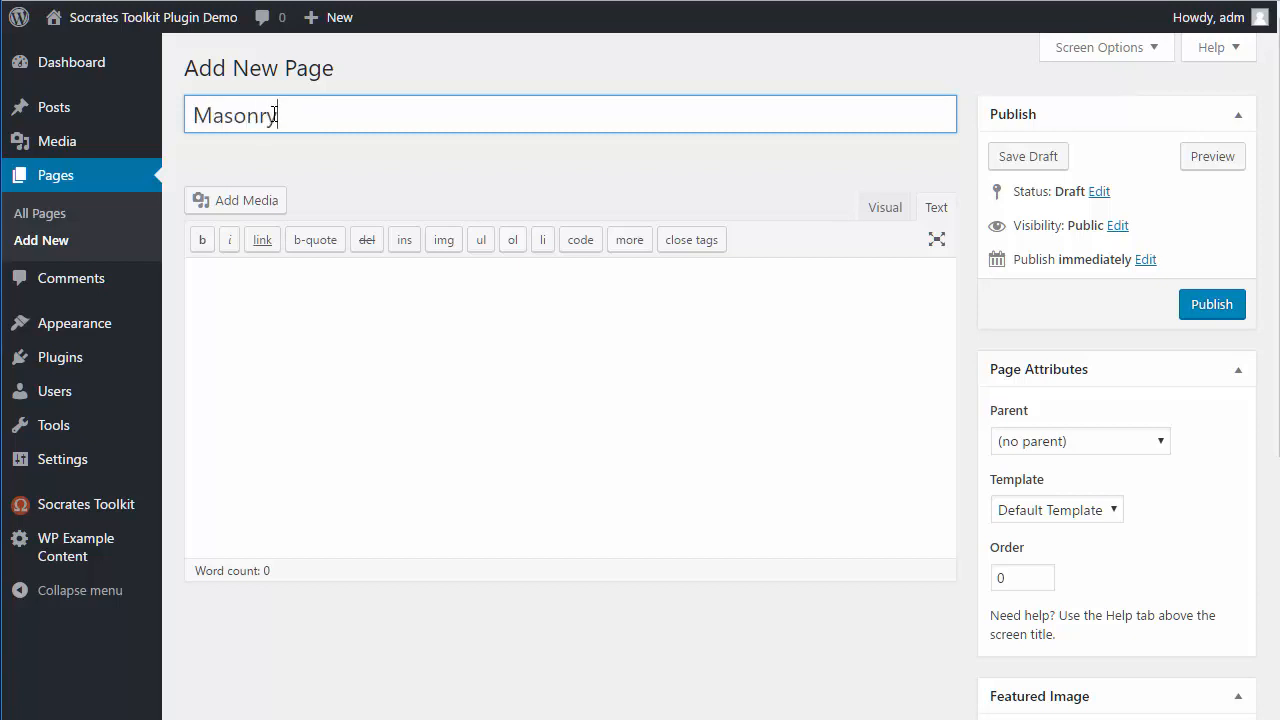
{"action": "type", "text": "Test"}
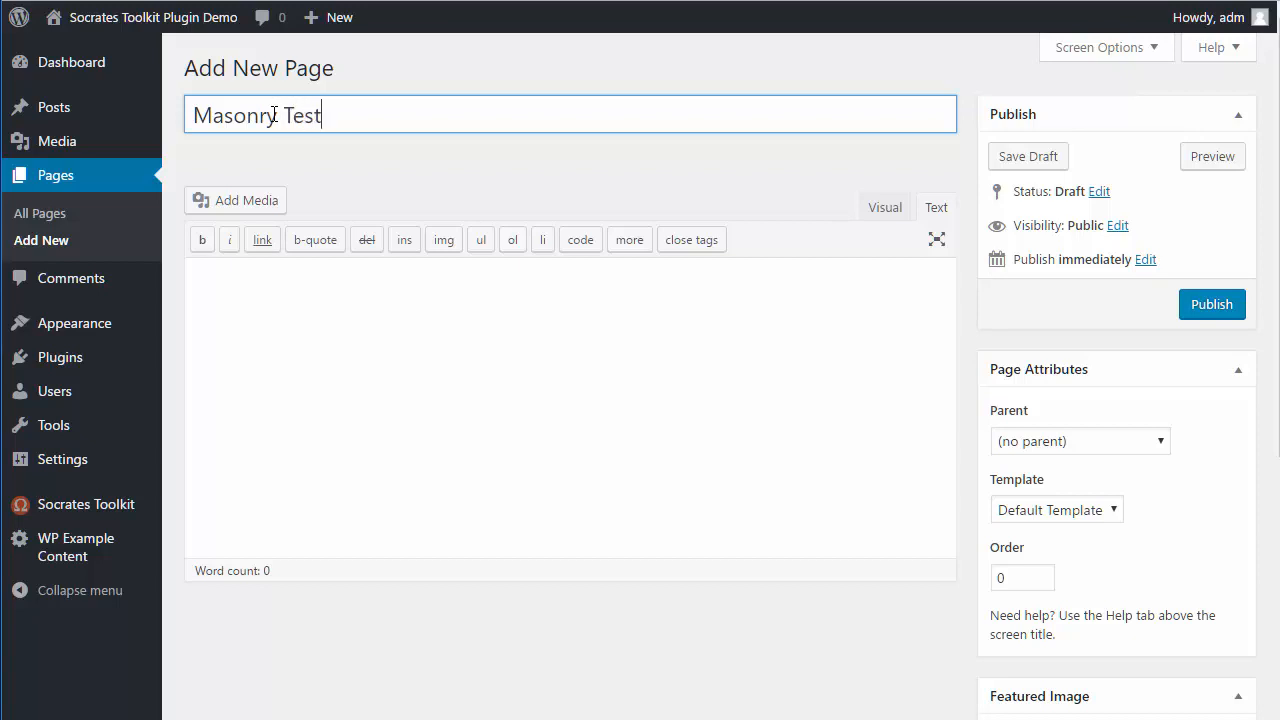
{"action": "mouse_move", "coordinate": [690, 398]}
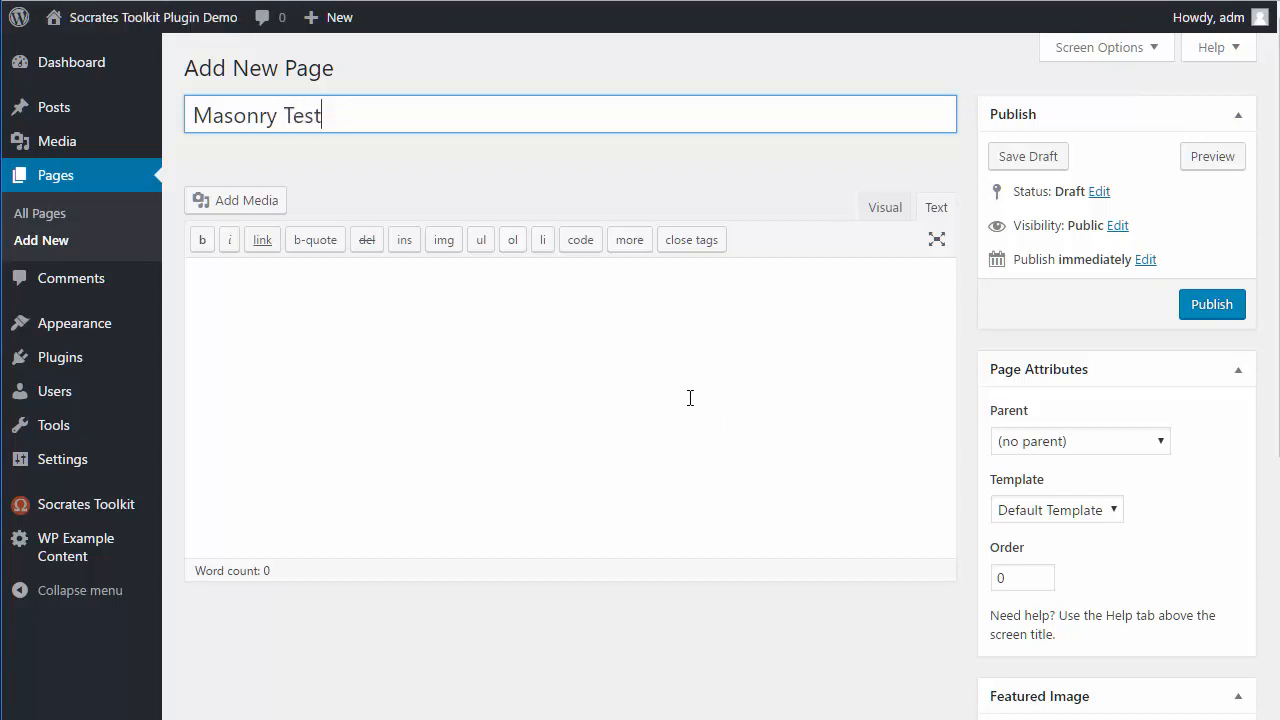
Step: Assign the Masonry page template and publish the page
{"action": "left_click", "coordinate": [1056, 510]}
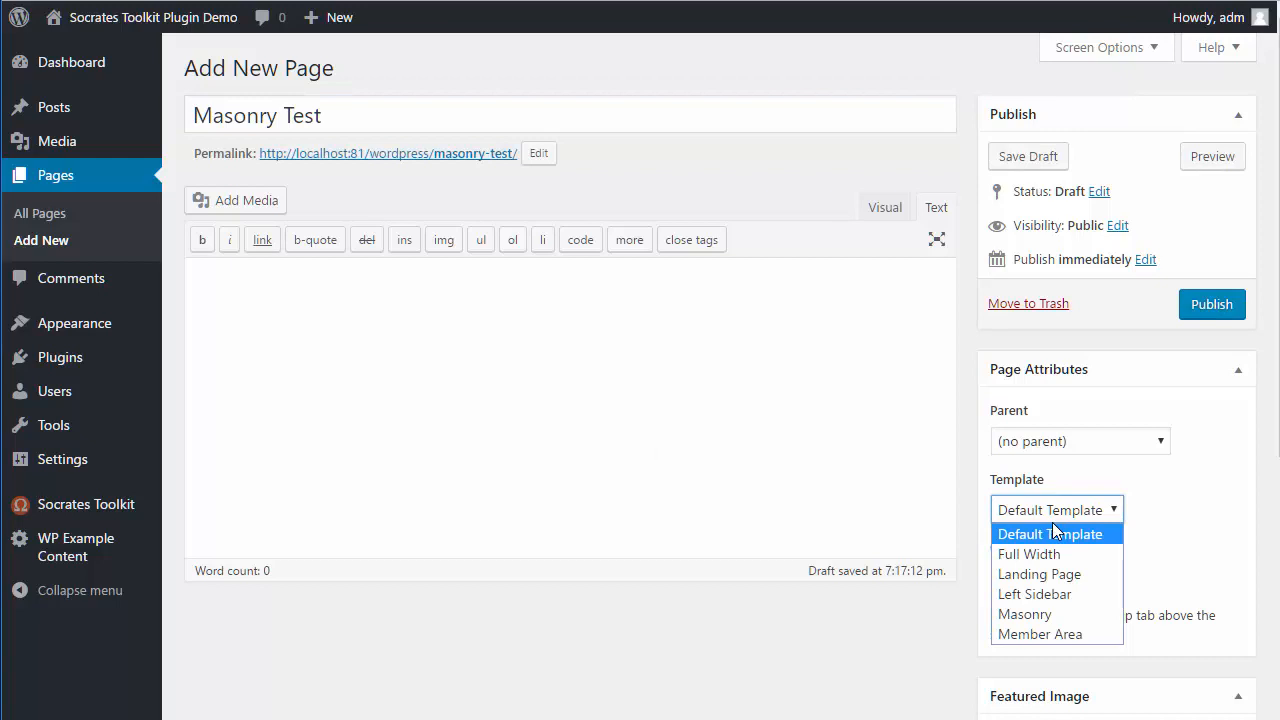
{"action": "left_click", "coordinate": [1024, 614]}
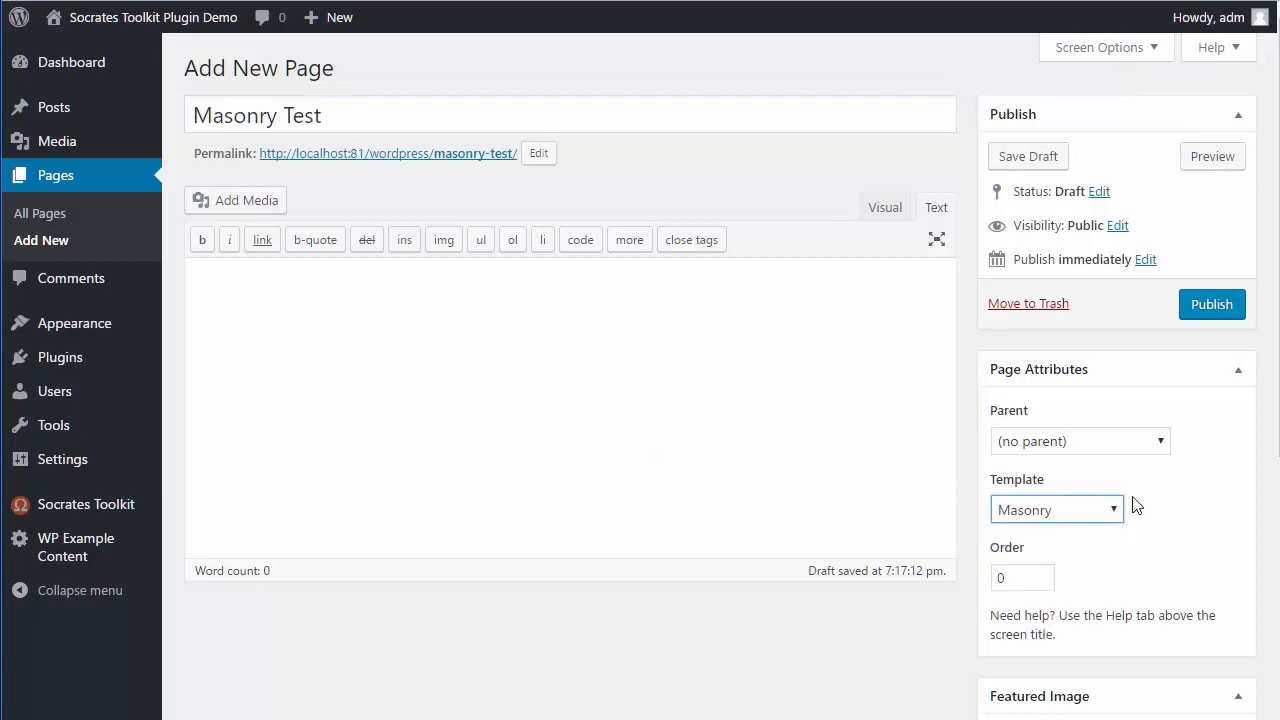
{"action": "left_click", "coordinate": [1212, 304]}
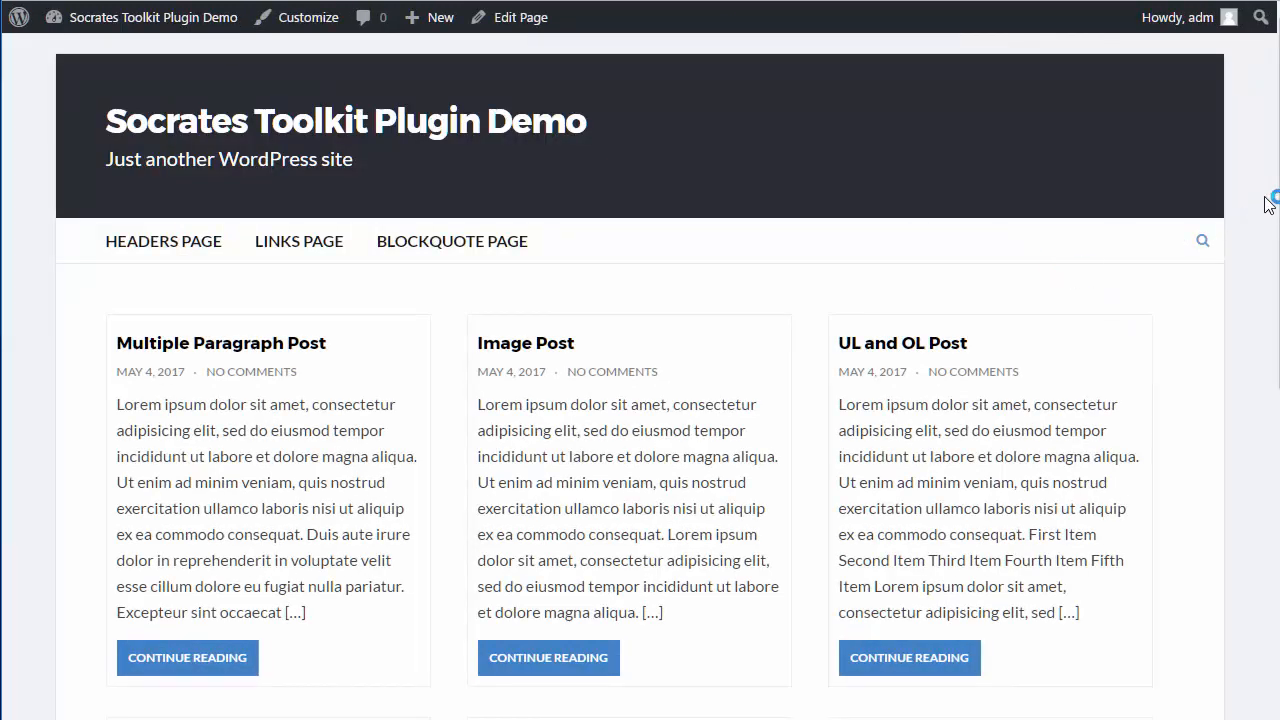
Step: Scroll through the masonry post grid and open the Multiple Paragraph Post
{"action": "scroll", "scroll_direction": "down", "scroll_amount": 3}
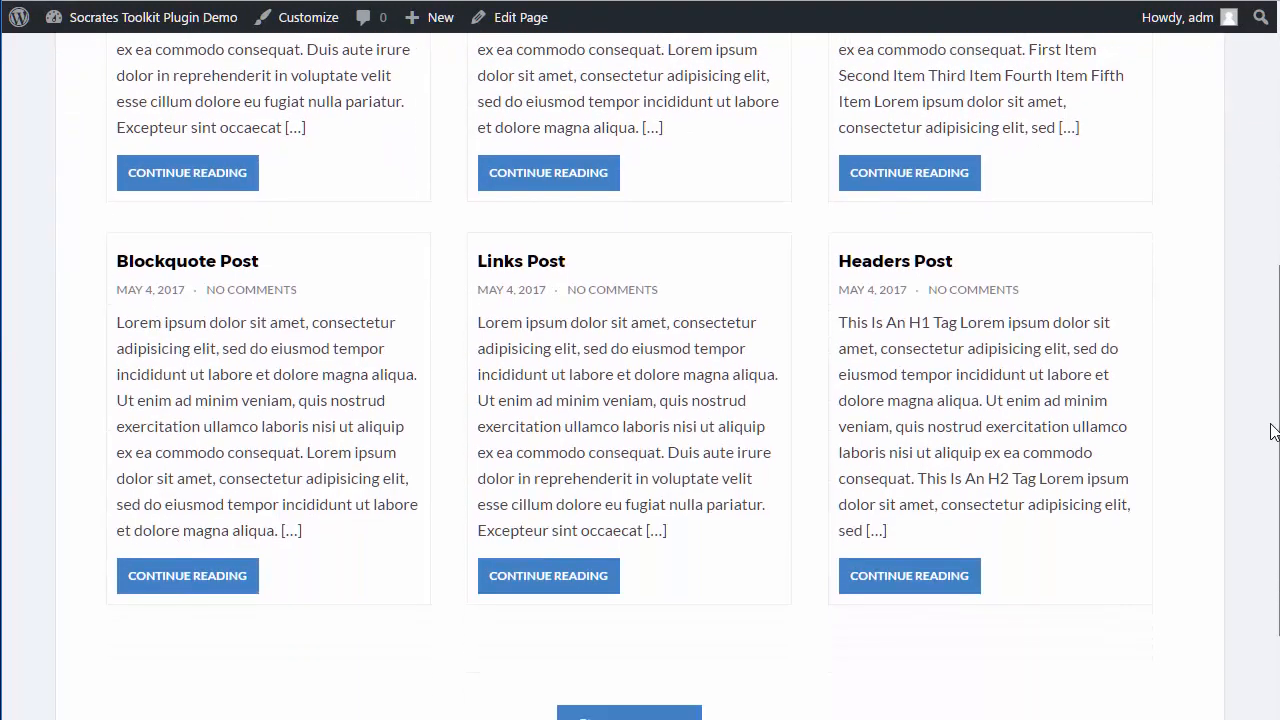
{"action": "scroll", "scroll_direction": "down", "scroll_amount": 3}
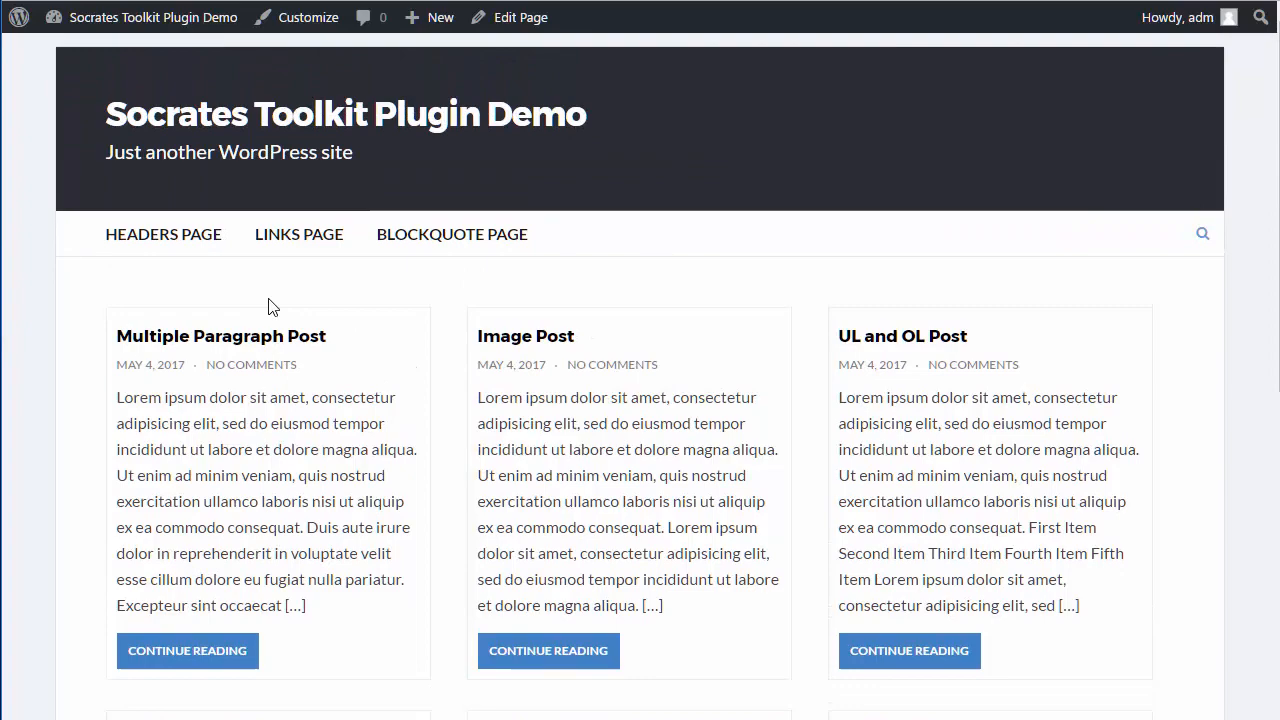
{"action": "left_click", "coordinate": [220, 336]}
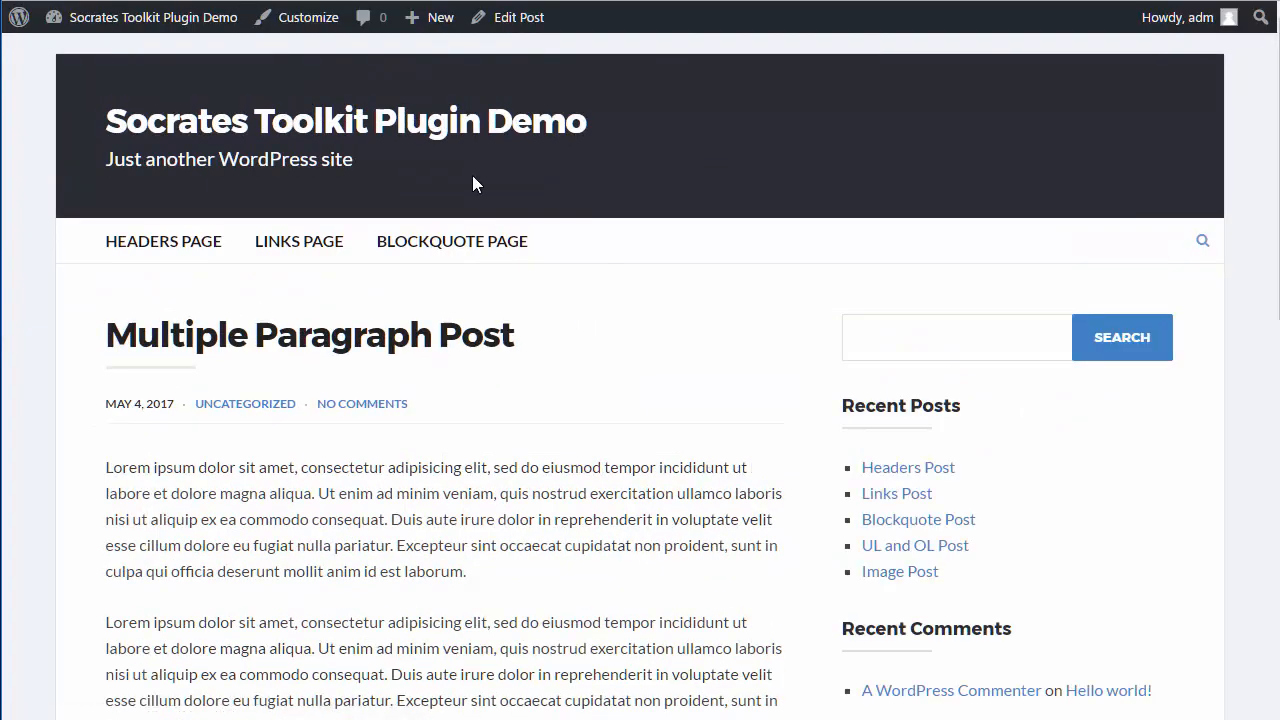
Step: Set the night city skyline as the post's featured image, update it, and open another grid post
{"action": "left_click", "coordinate": [520, 16]}
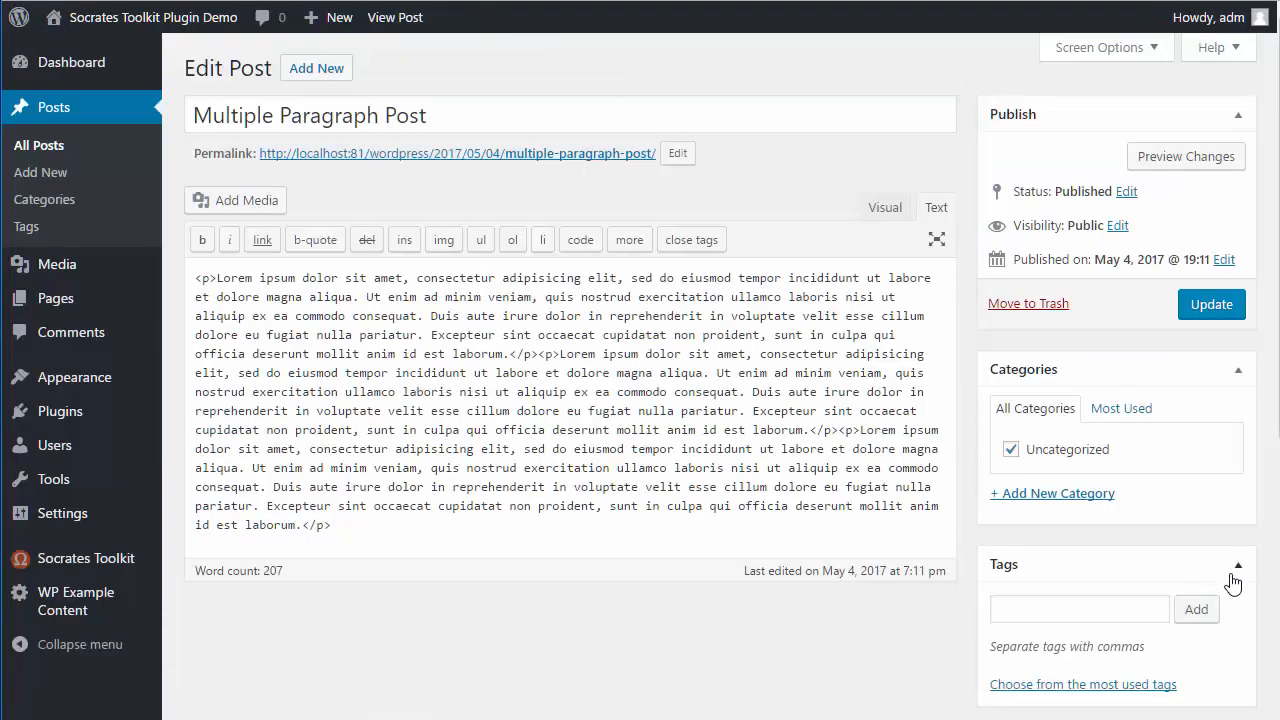
{"action": "scroll", "scroll_direction": "down", "scroll_amount": 3}
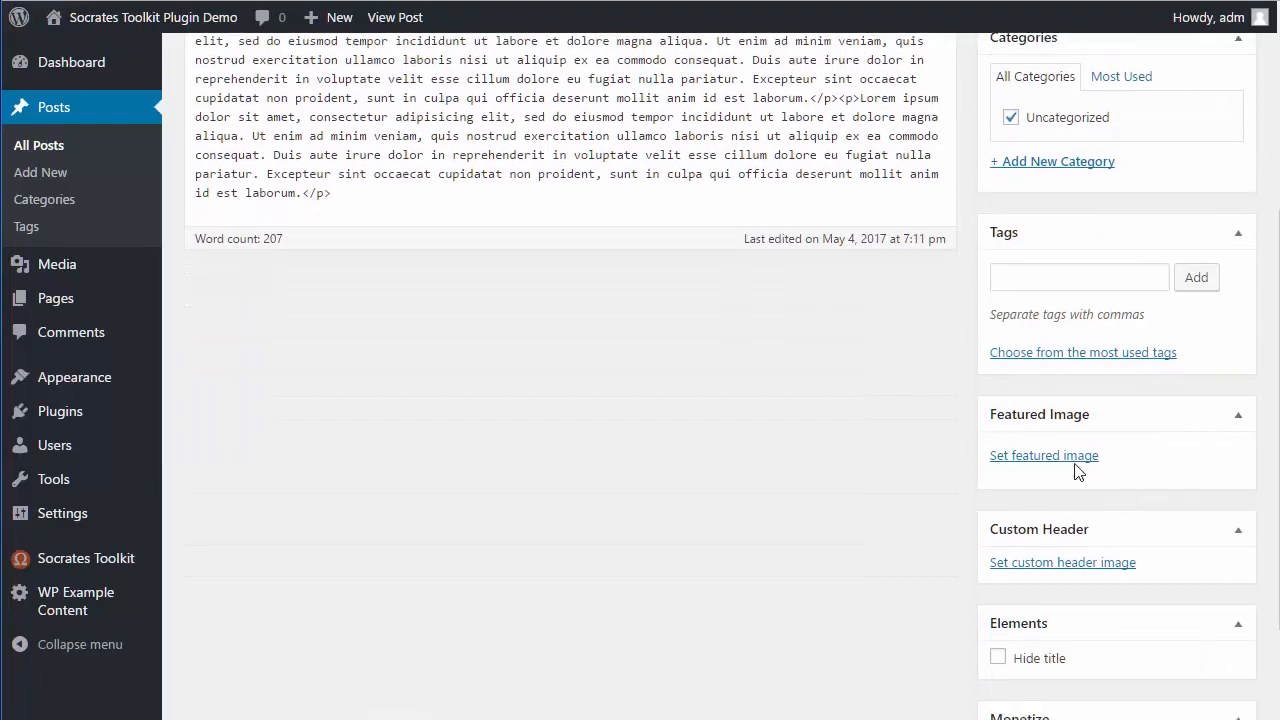
{"action": "left_click", "coordinate": [1044, 456]}
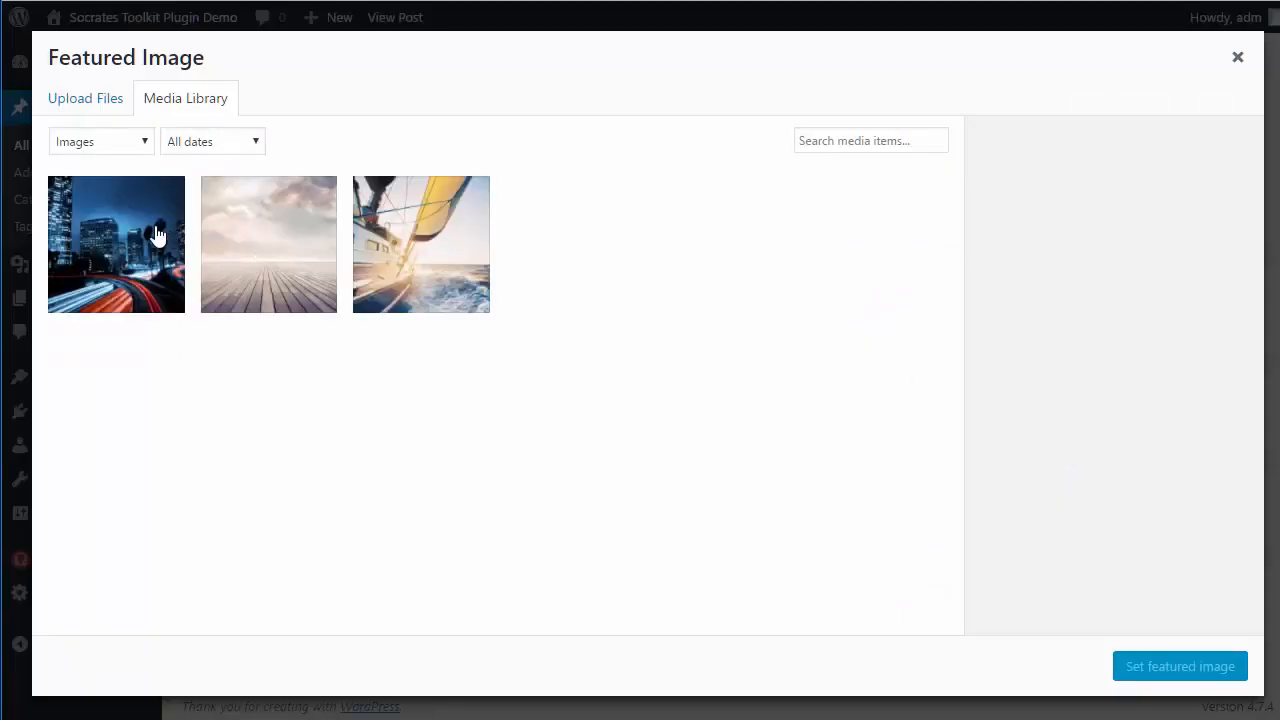
{"action": "left_click", "coordinate": [1180, 666]}
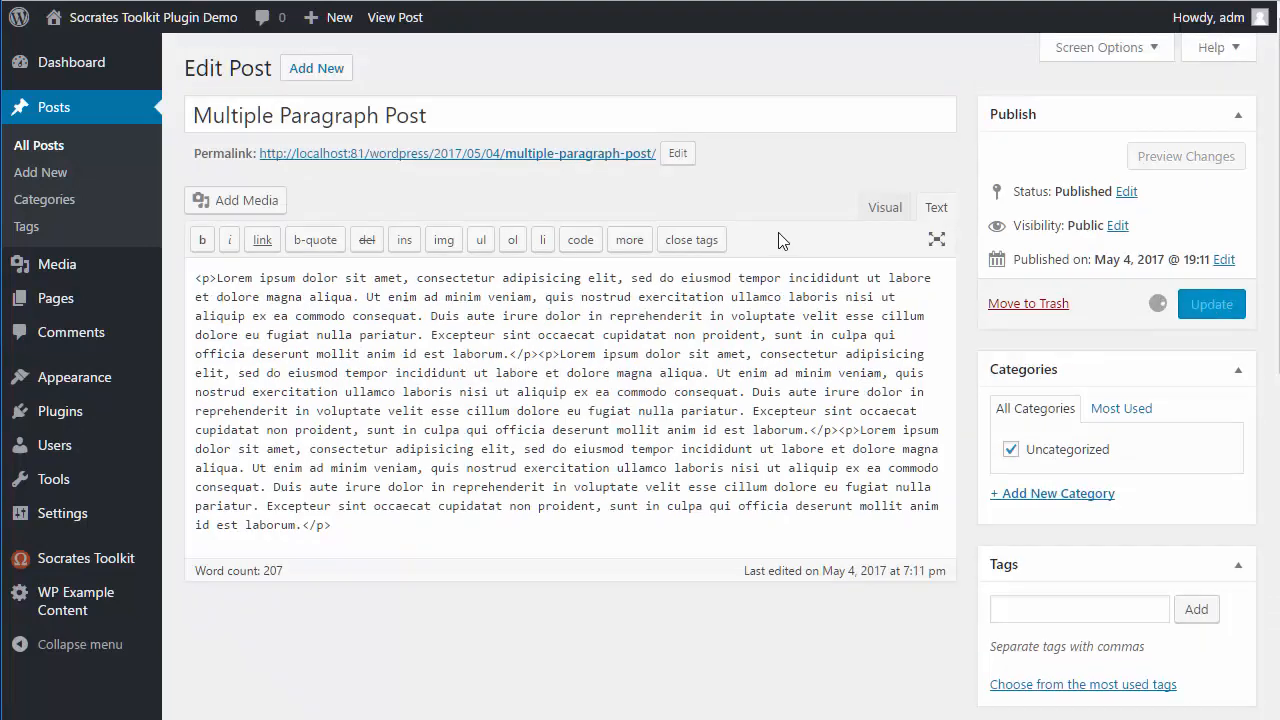
{"action": "left_click", "coordinate": [1212, 304]}
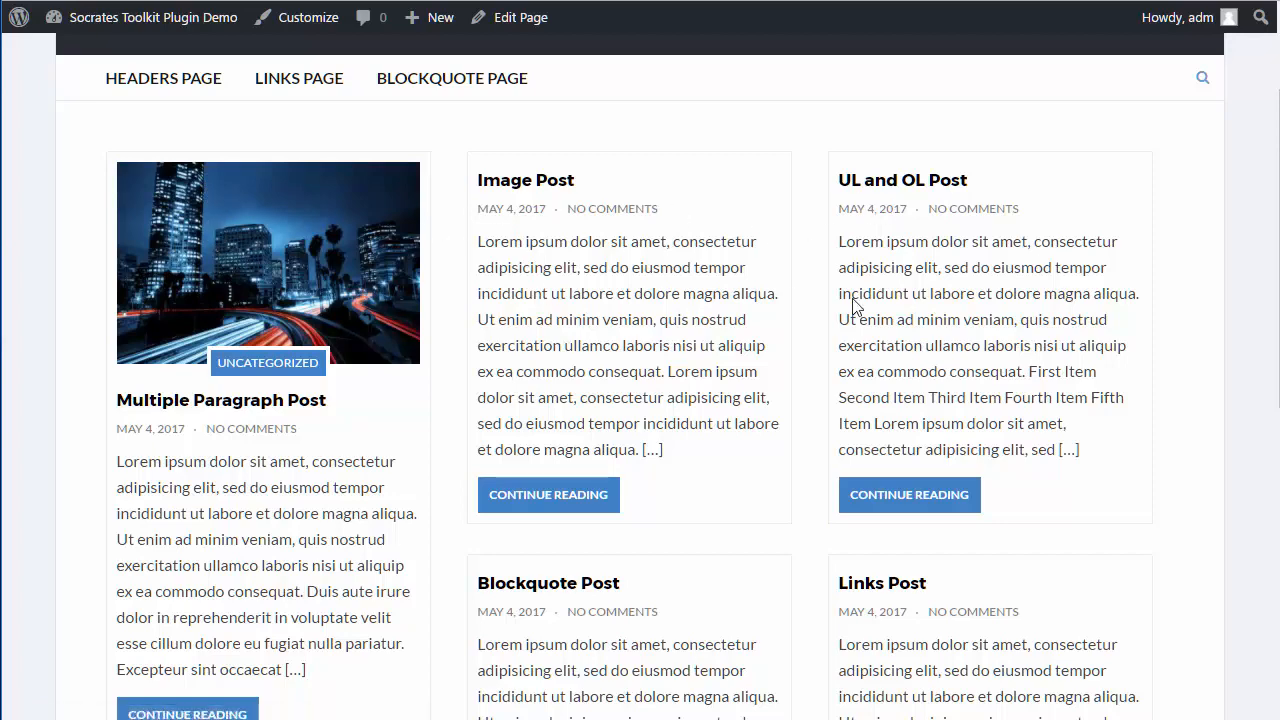
{"action": "left_click", "coordinate": [524, 180]}
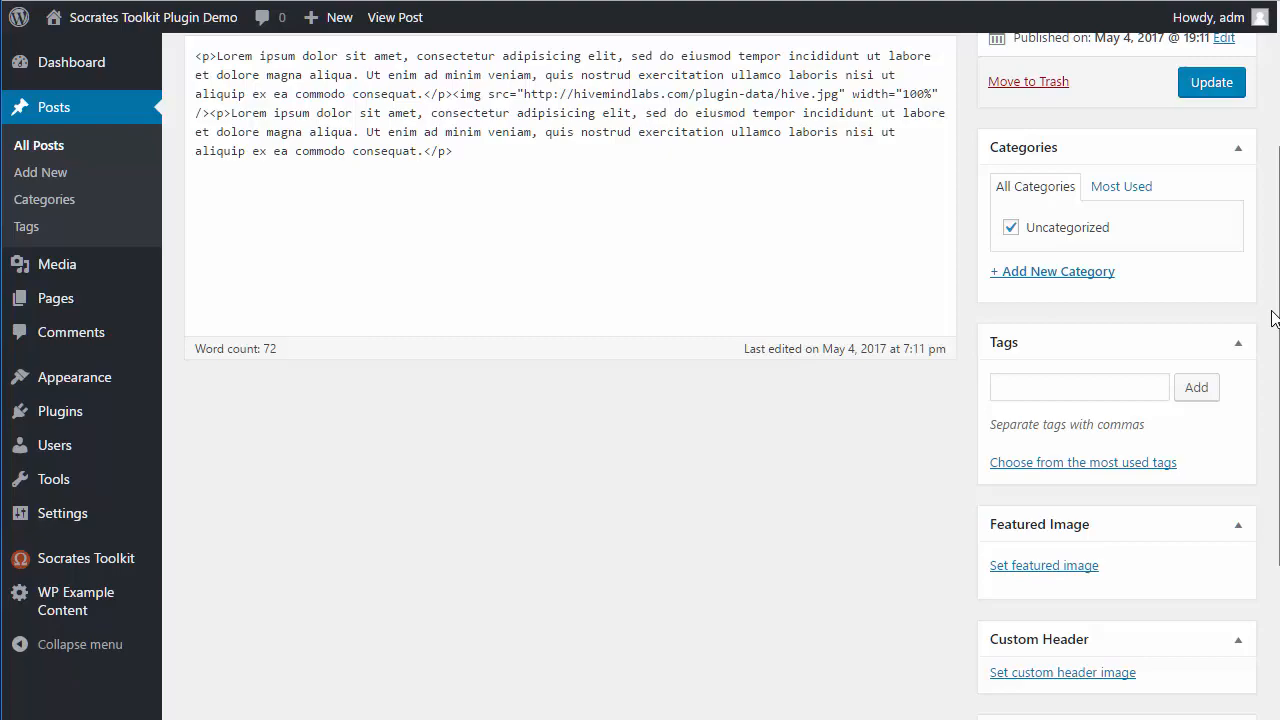
Step: Set the sailing boat image as the Image Post's featured image and update the post
{"action": "left_click", "coordinate": [1044, 564]}
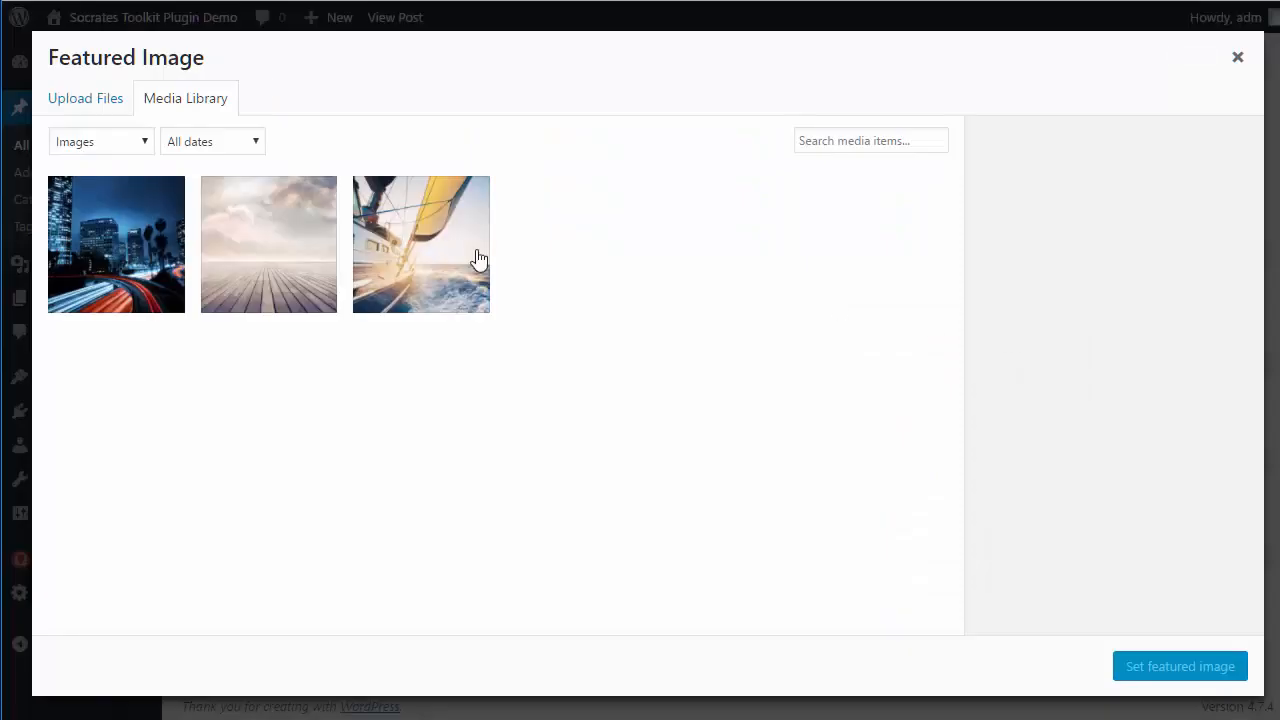
{"action": "left_click", "coordinate": [1180, 666]}
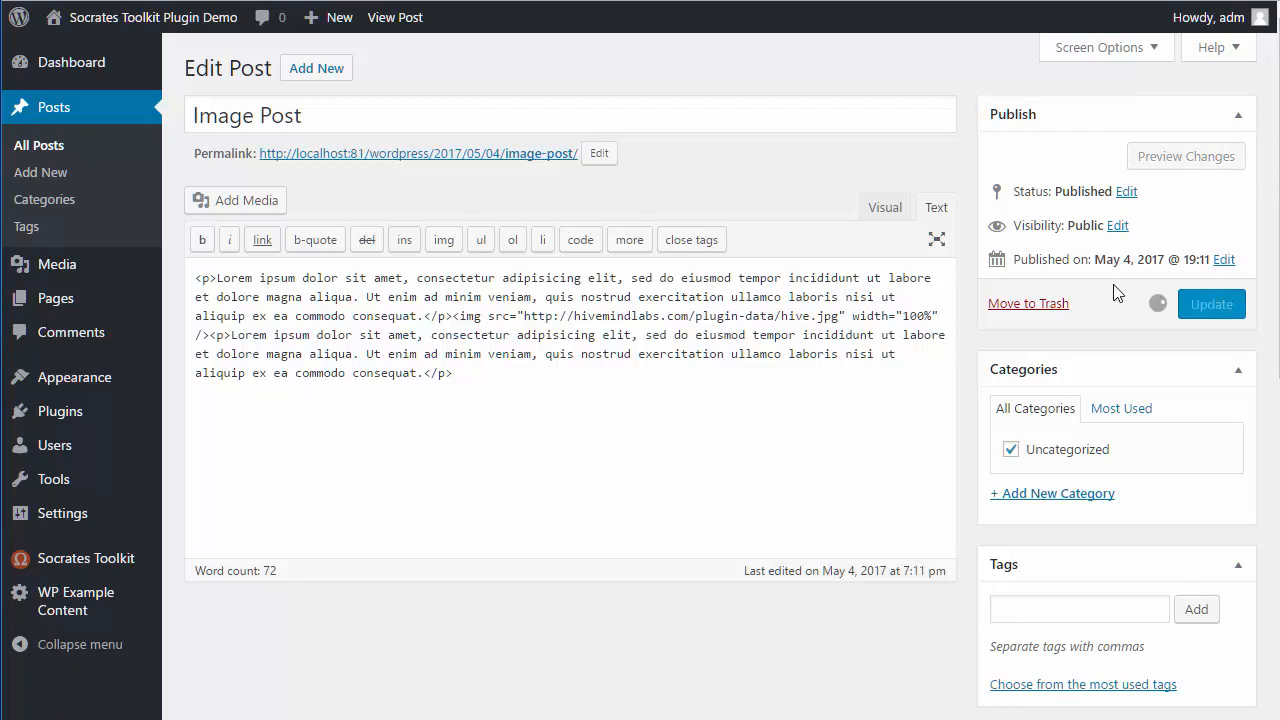
{"action": "left_click", "coordinate": [1210, 304]}
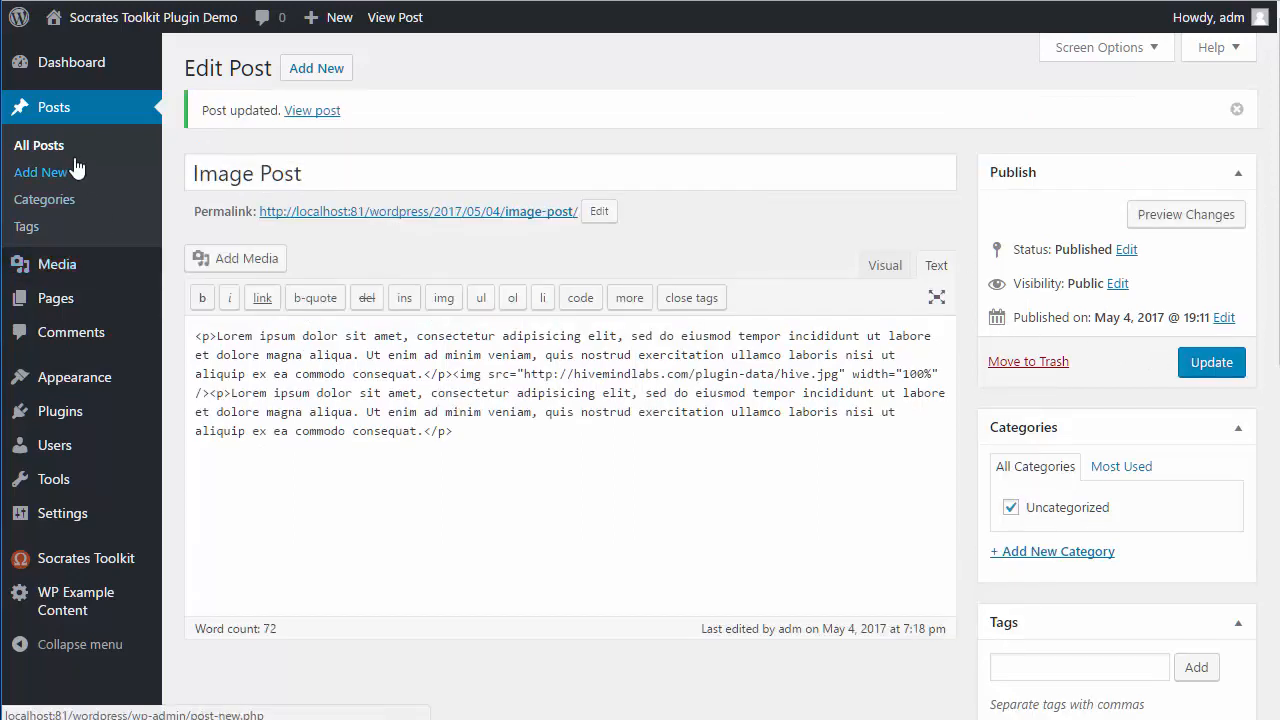
{"action": "mouse_move", "coordinate": [1180, 244]}
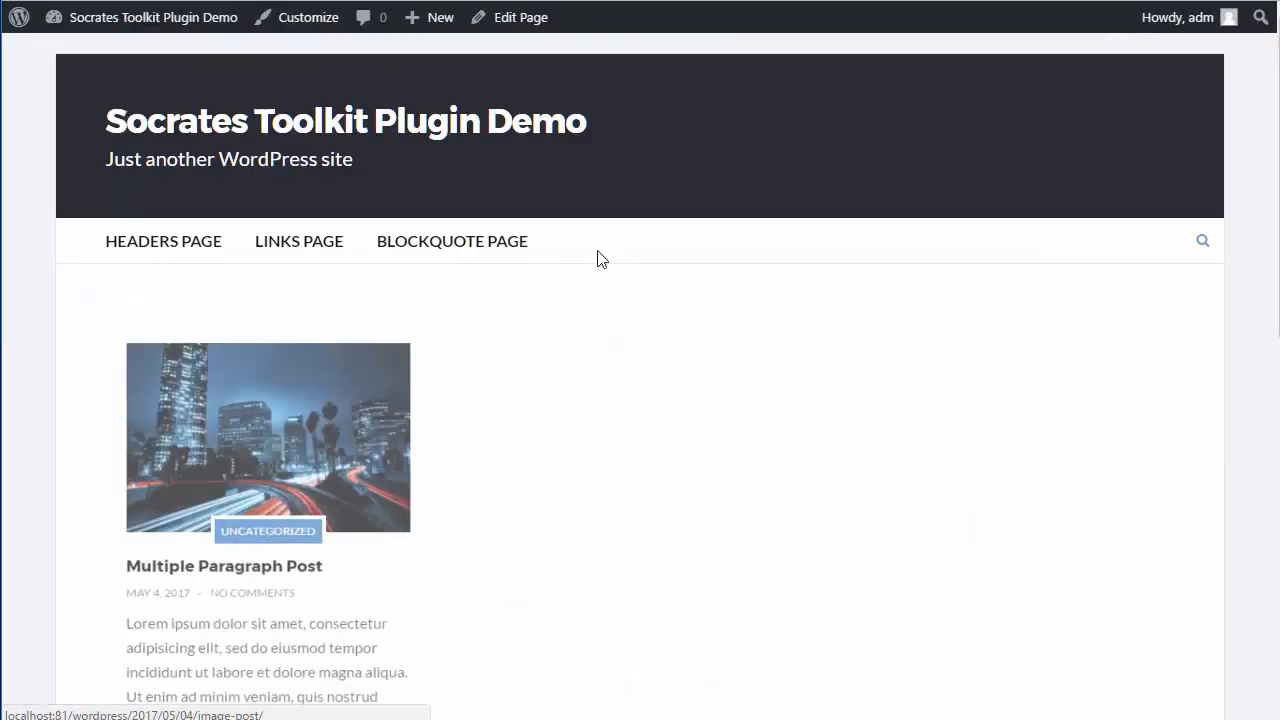
{"action": "scroll", "scroll_direction": "down", "scroll_amount": 3}
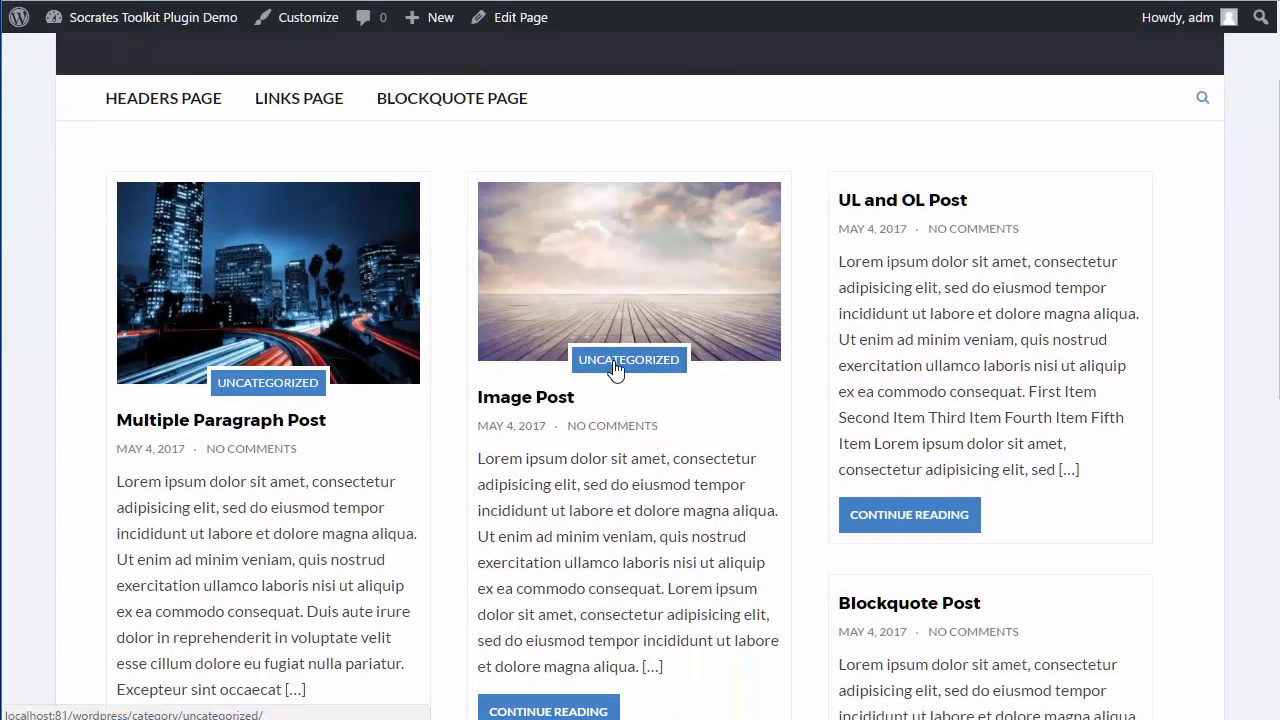
{"action": "mouse_move", "coordinate": [604, 368]}
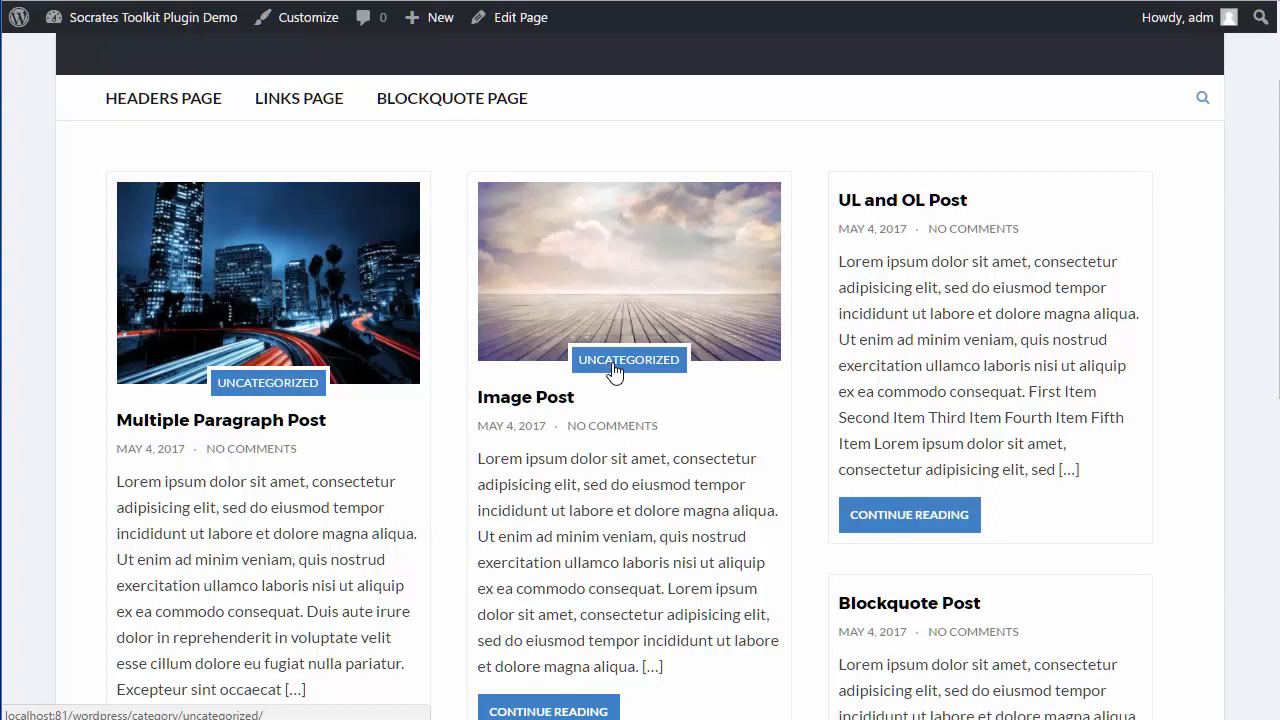
{"action": "mouse_move", "coordinate": [598, 336]}
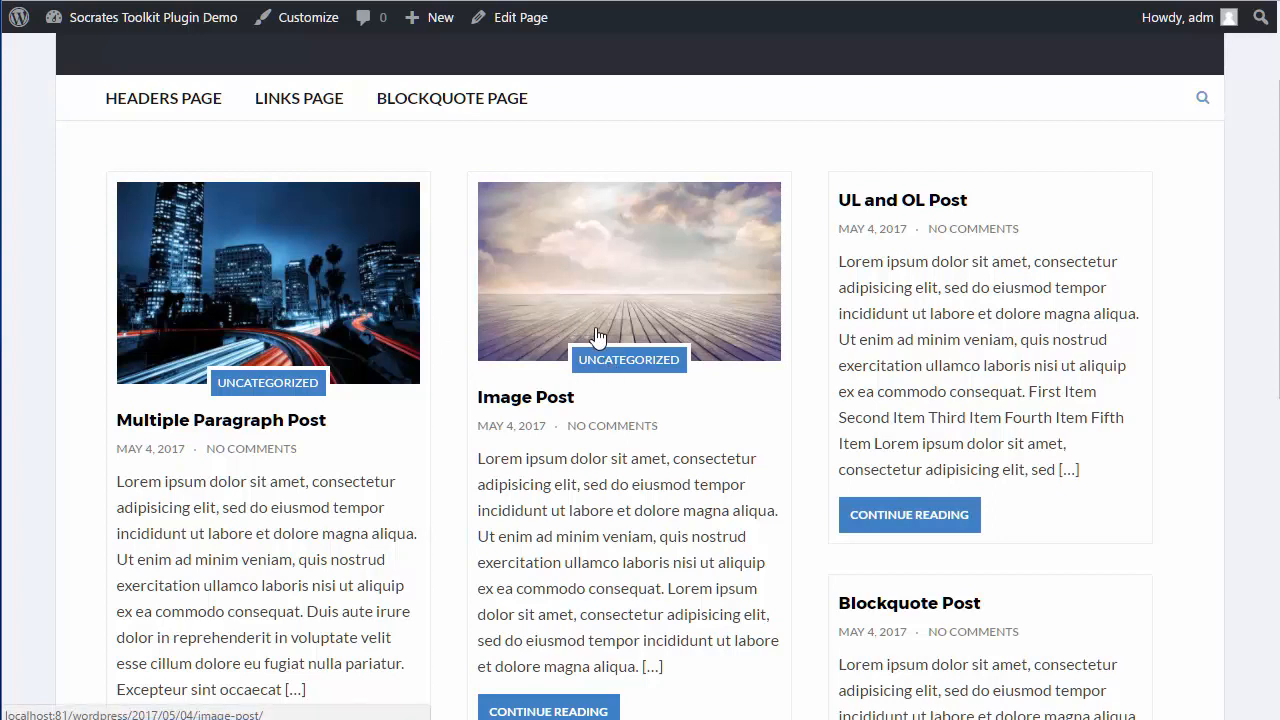
{"action": "mouse_move", "coordinate": [778, 360]}
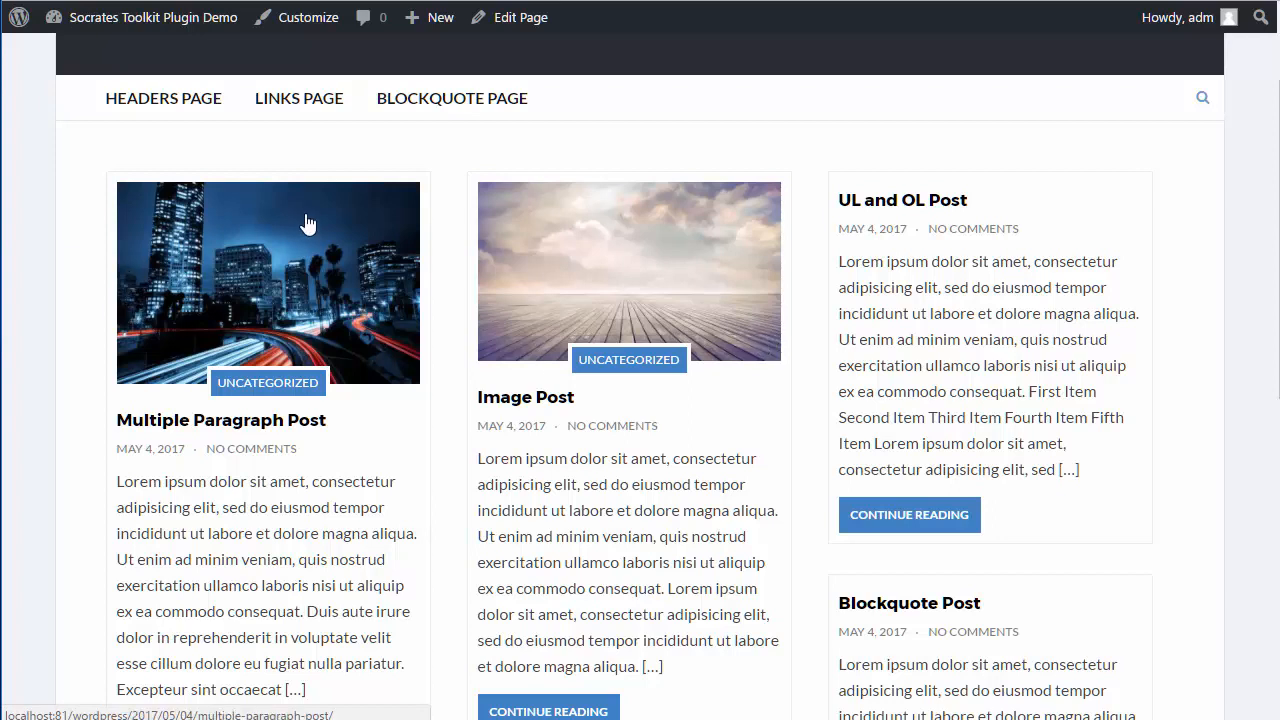
{"action": "mouse_move", "coordinate": [344, 328]}
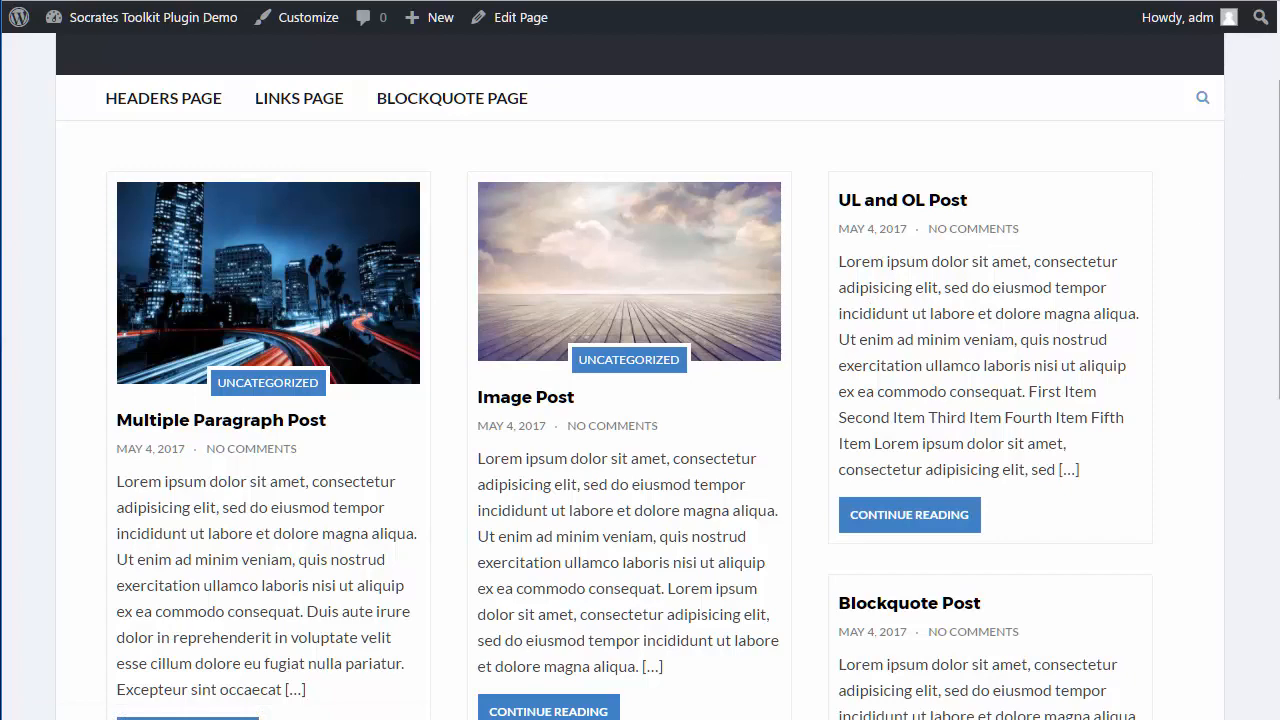
{"action": "scroll", "scroll_direction": "down", "scroll_amount": 3}
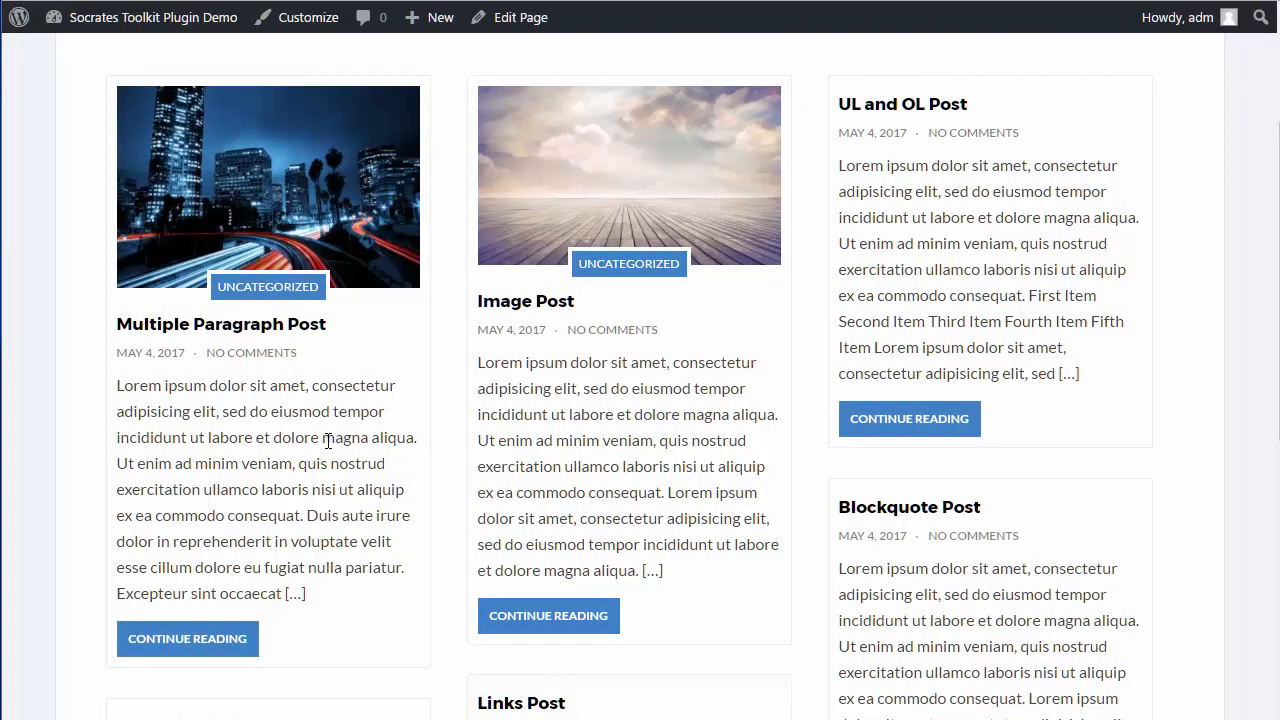
{"action": "mouse_move", "coordinate": [1180, 204]}
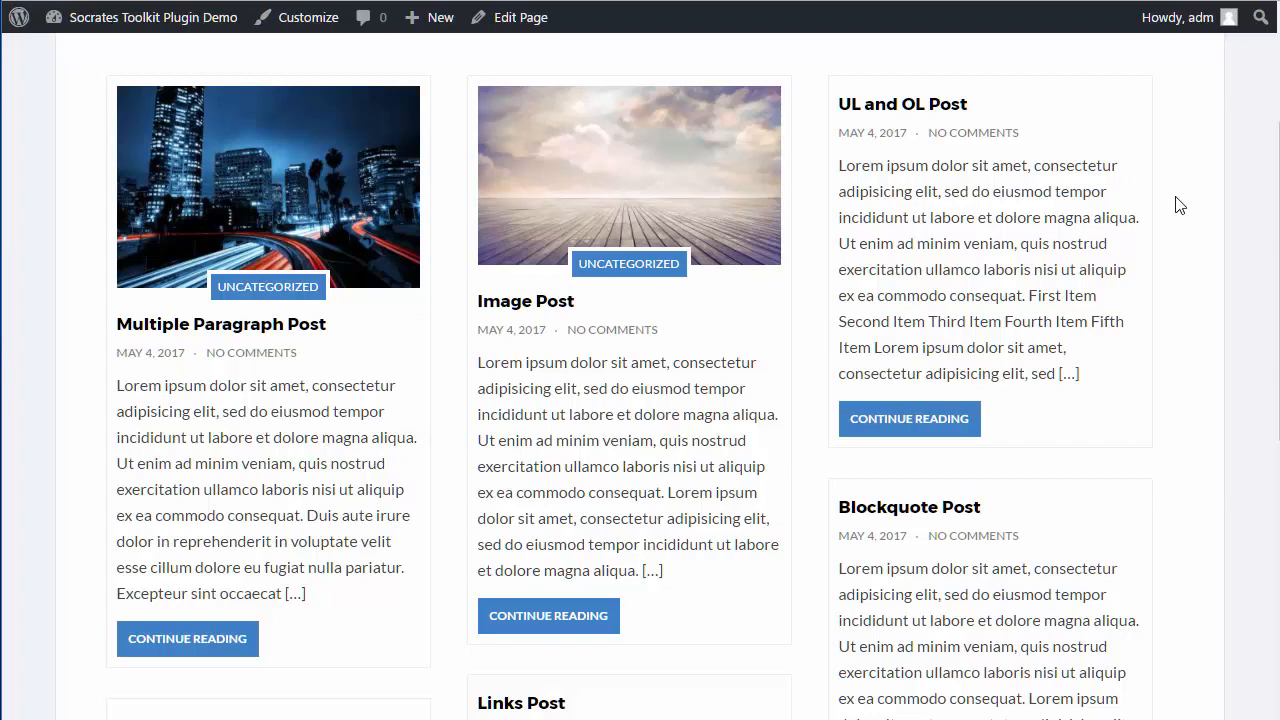
Step: Enter the Customizer from the admin bar and go to the Layout settings
{"action": "left_click", "coordinate": [152, 16]}
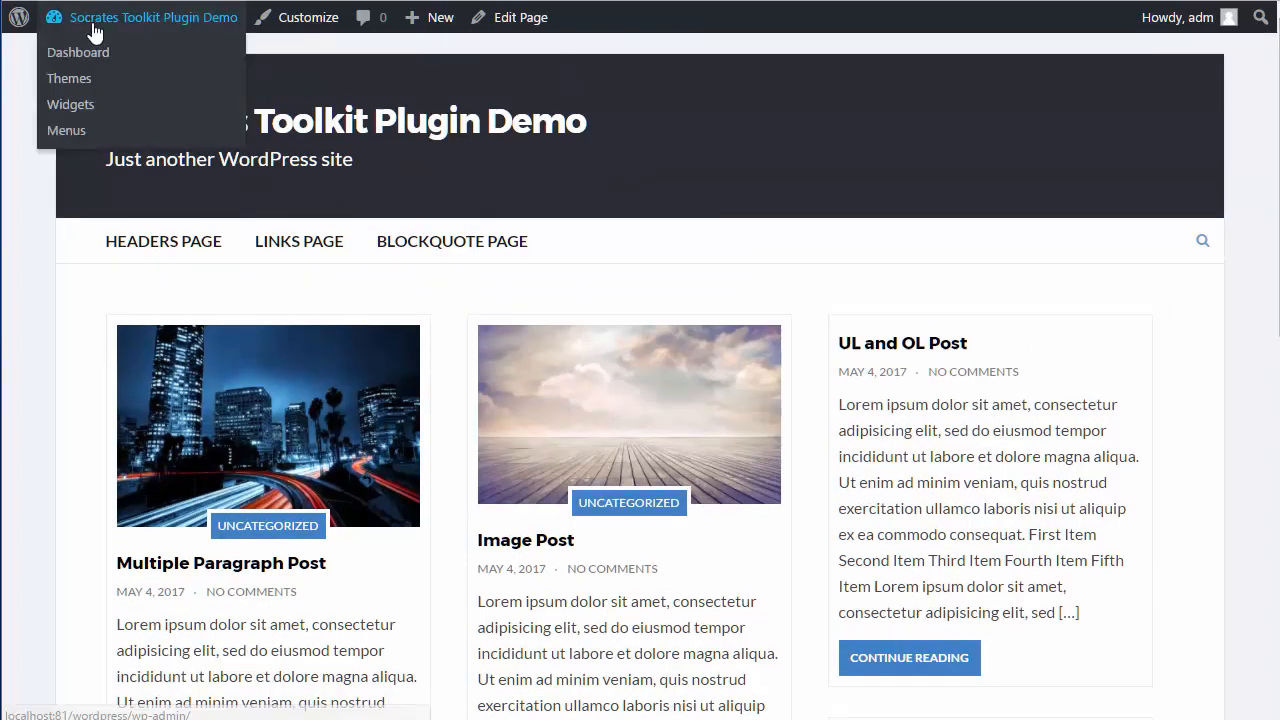
{"action": "left_click", "coordinate": [308, 16]}
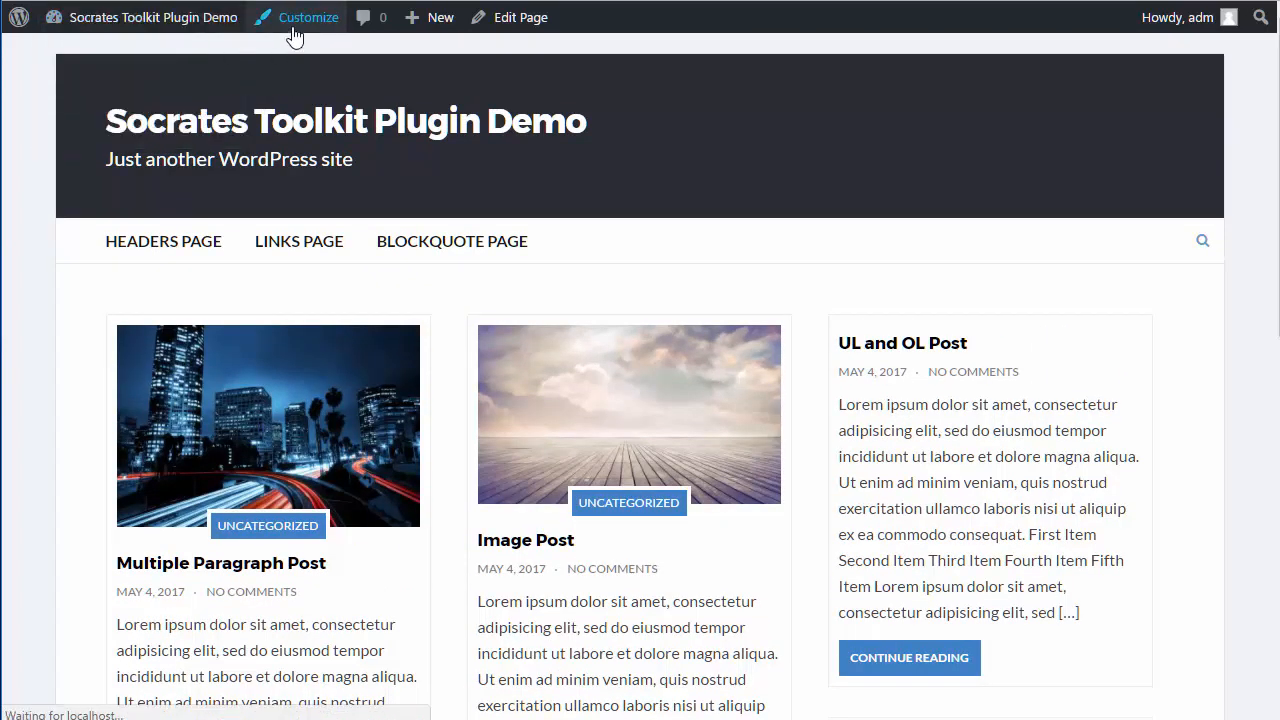
{"action": "left_click", "coordinate": [308, 16]}
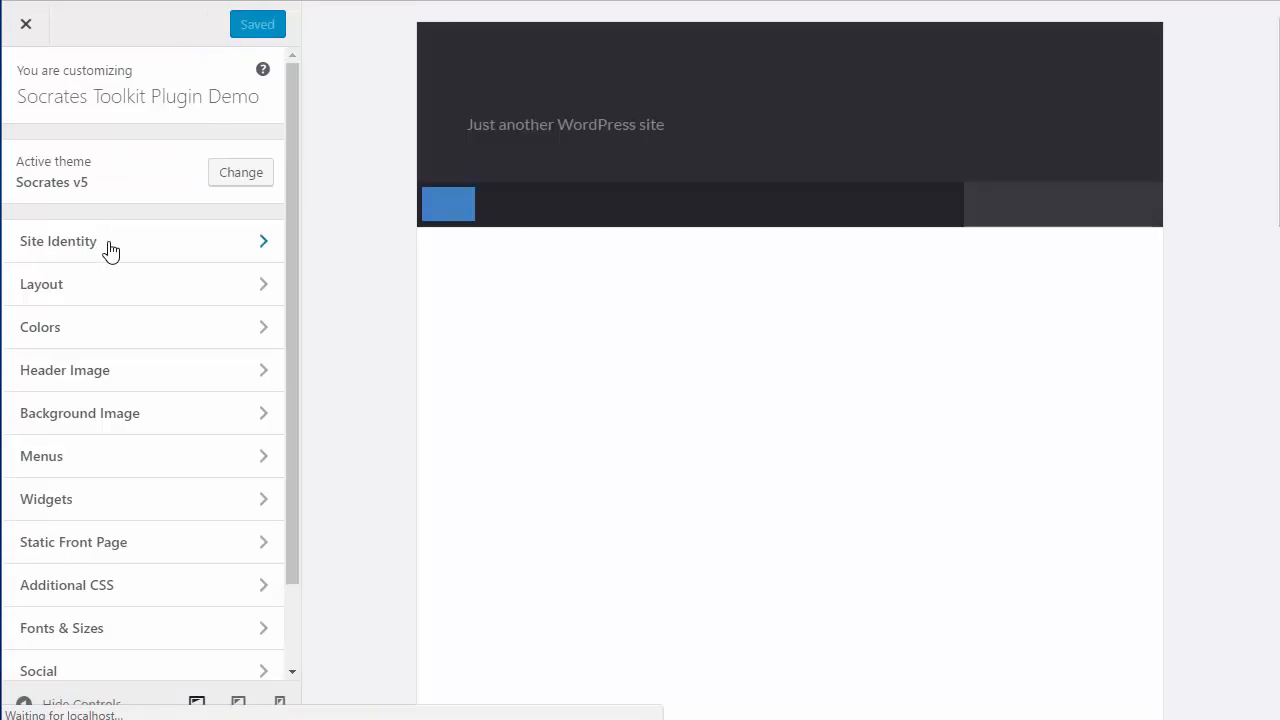
{"action": "left_click", "coordinate": [40, 284]}
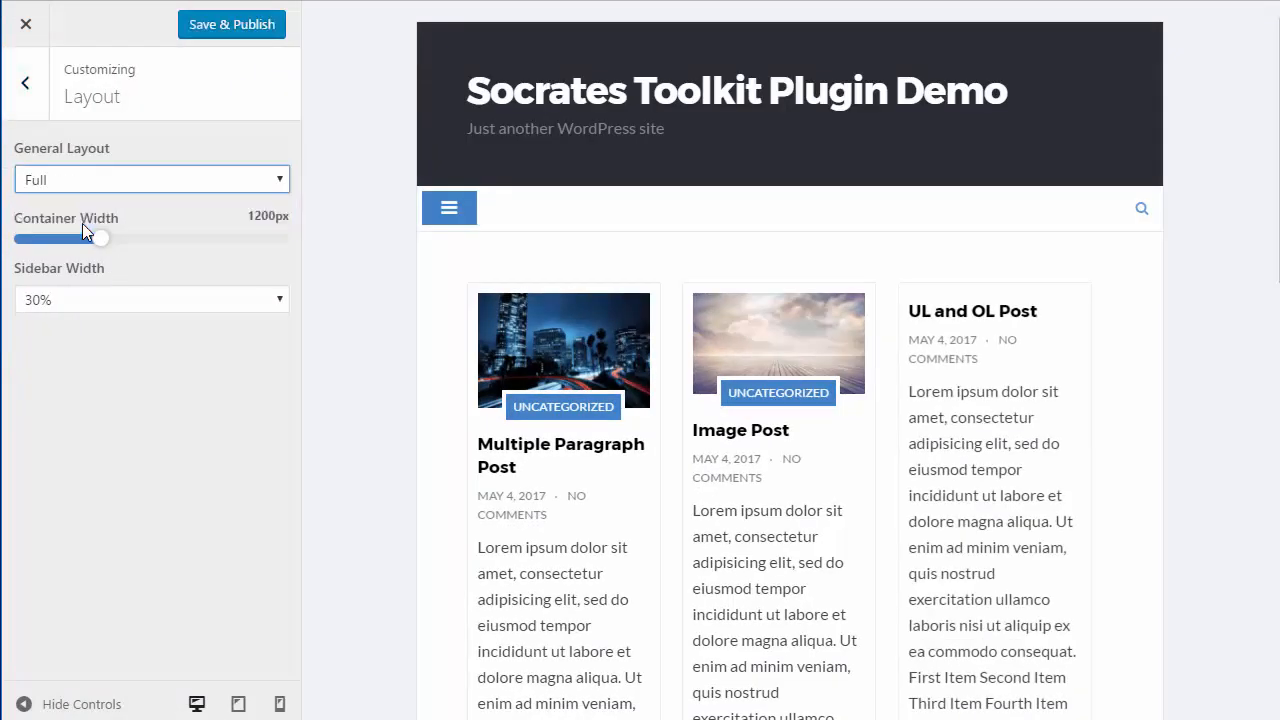
Step: Widen the container width to 1265px and Save & Publish the layout change
{"action": "left_click_drag", "start_coordinate": [100, 238], "coordinate": [104, 240]}
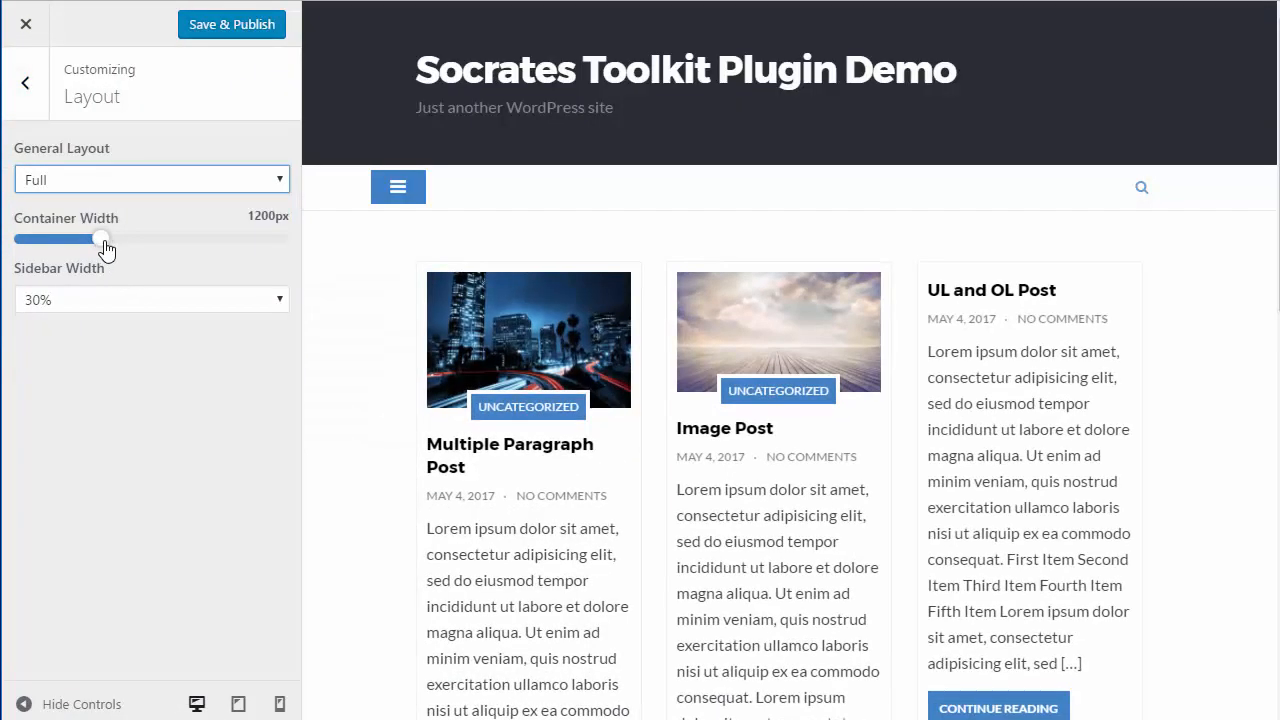
{"action": "left_click_drag", "start_coordinate": [104, 238], "coordinate": [124, 238]}
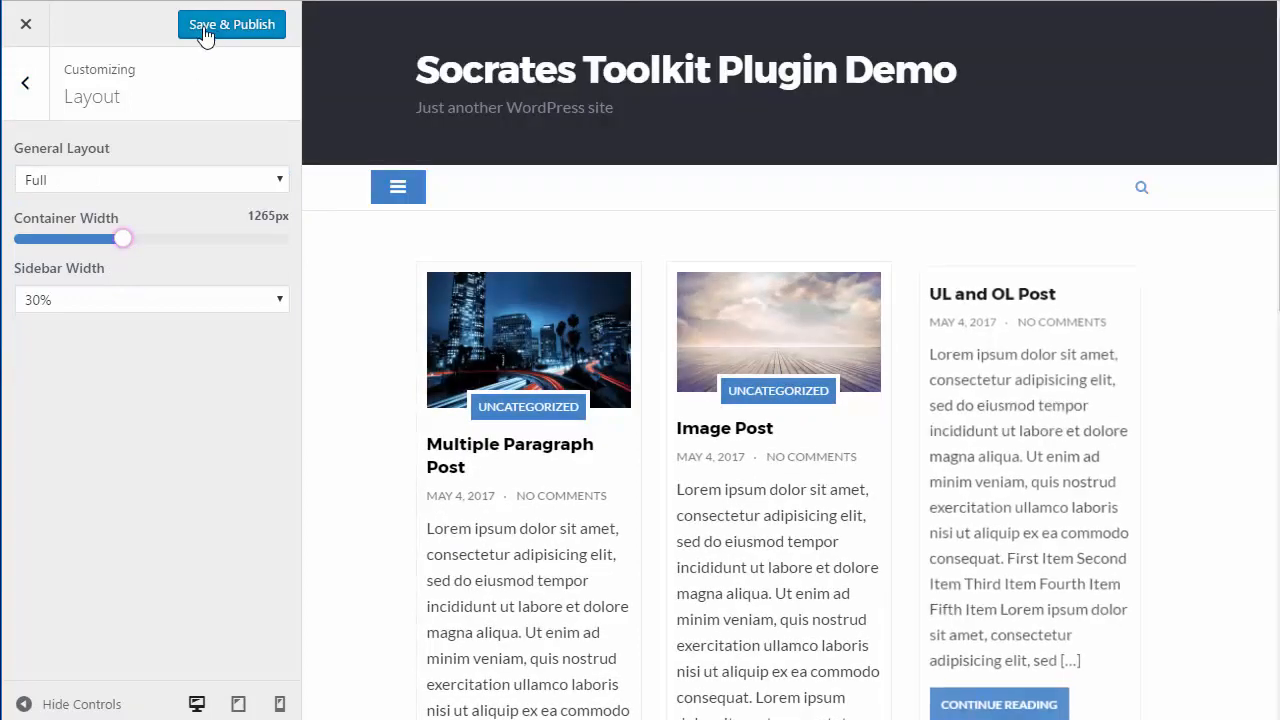
{"action": "left_click", "coordinate": [228, 24]}
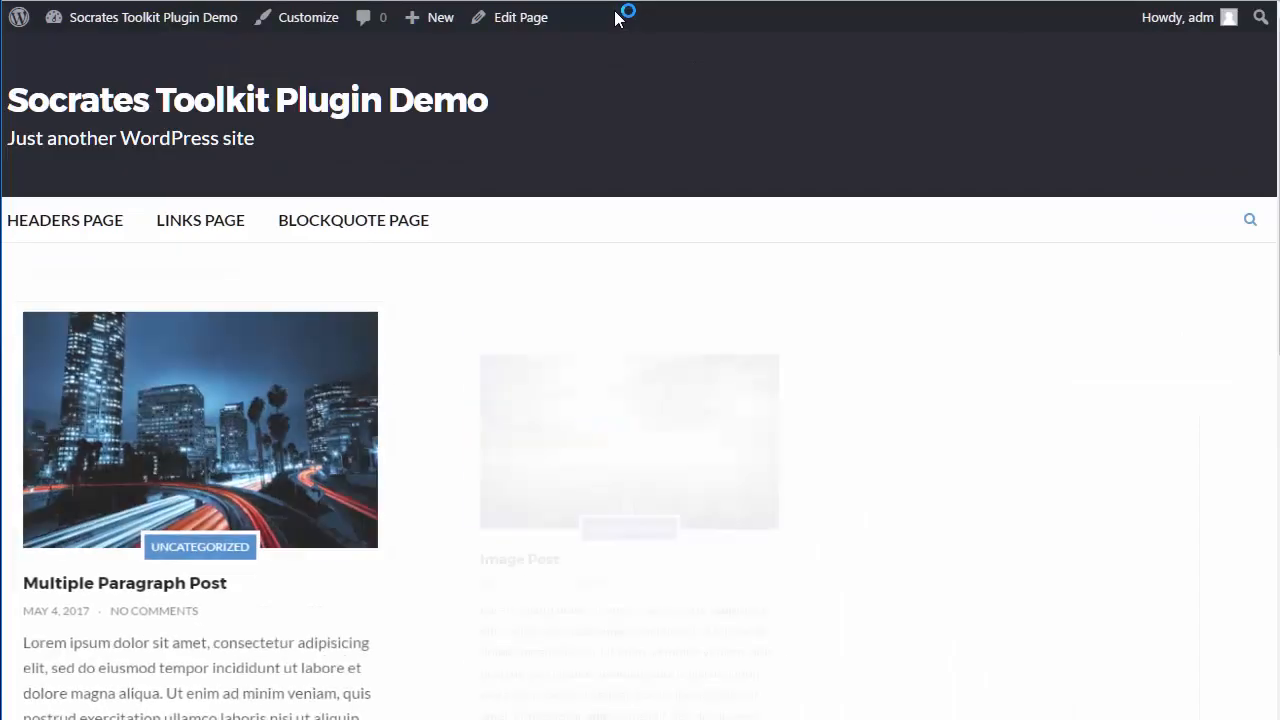
Step: Scroll the reloaded page to view the masonry grid at the wider container width
{"action": "scroll", "scroll_direction": "down", "scroll_amount": 3}
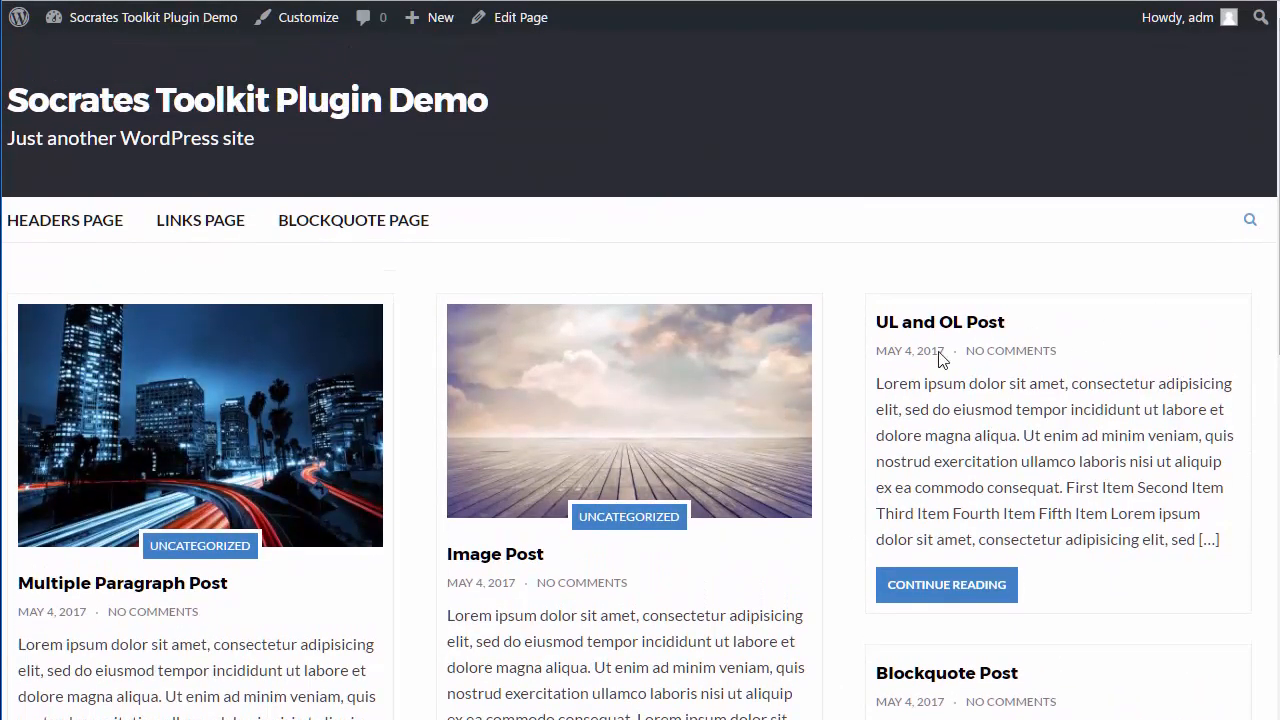
{"action": "mouse_move", "coordinate": [666, 212]}
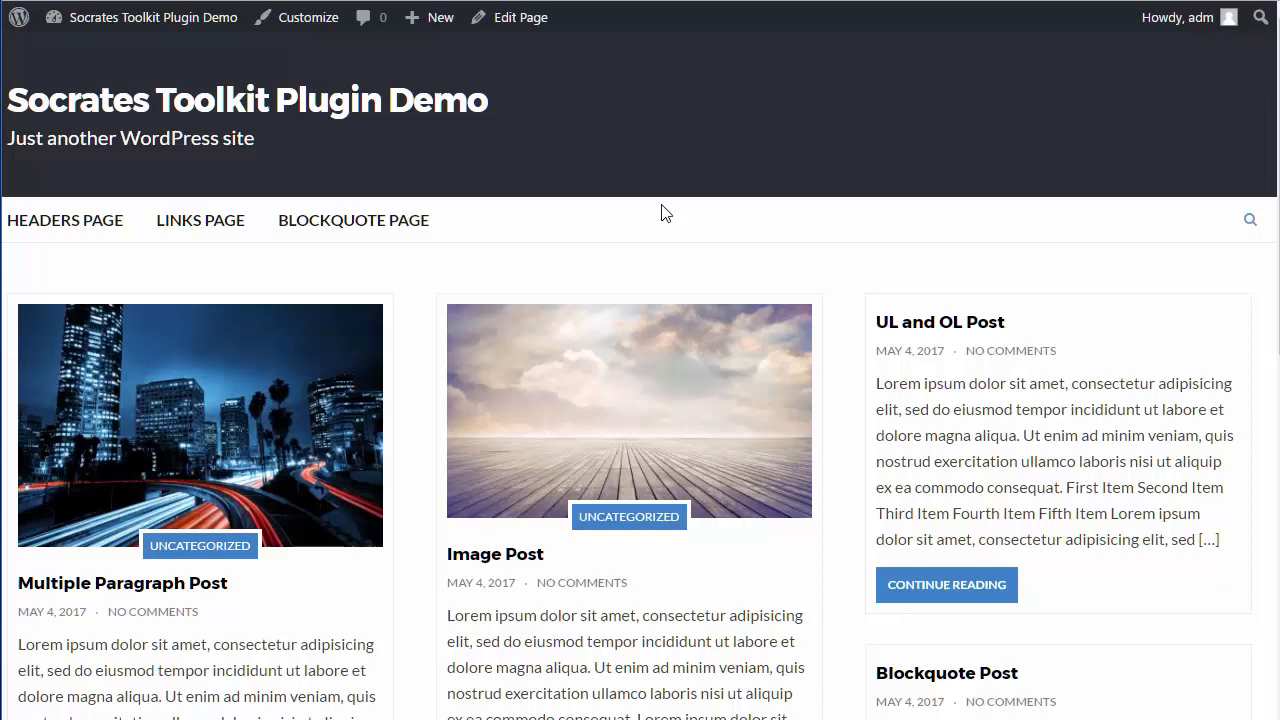
{"action": "mouse_move", "coordinate": [756, 248]}
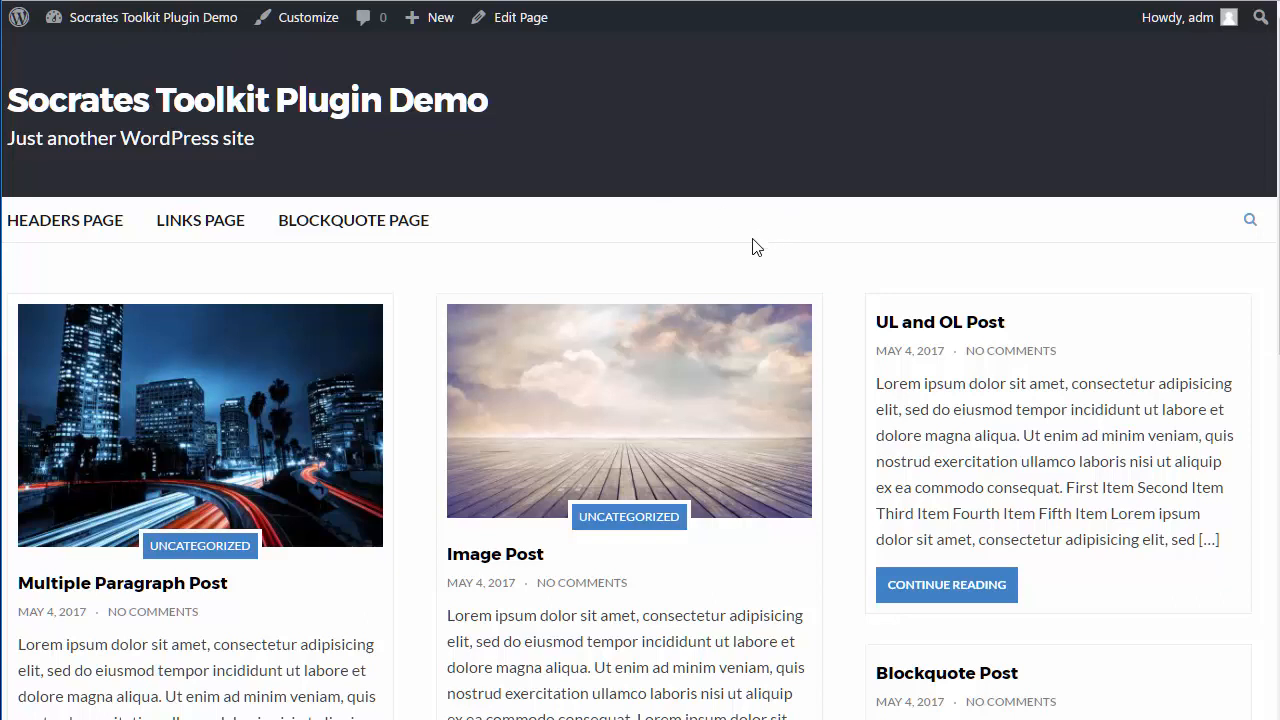
{"action": "mouse_move", "coordinate": [858, 92]}
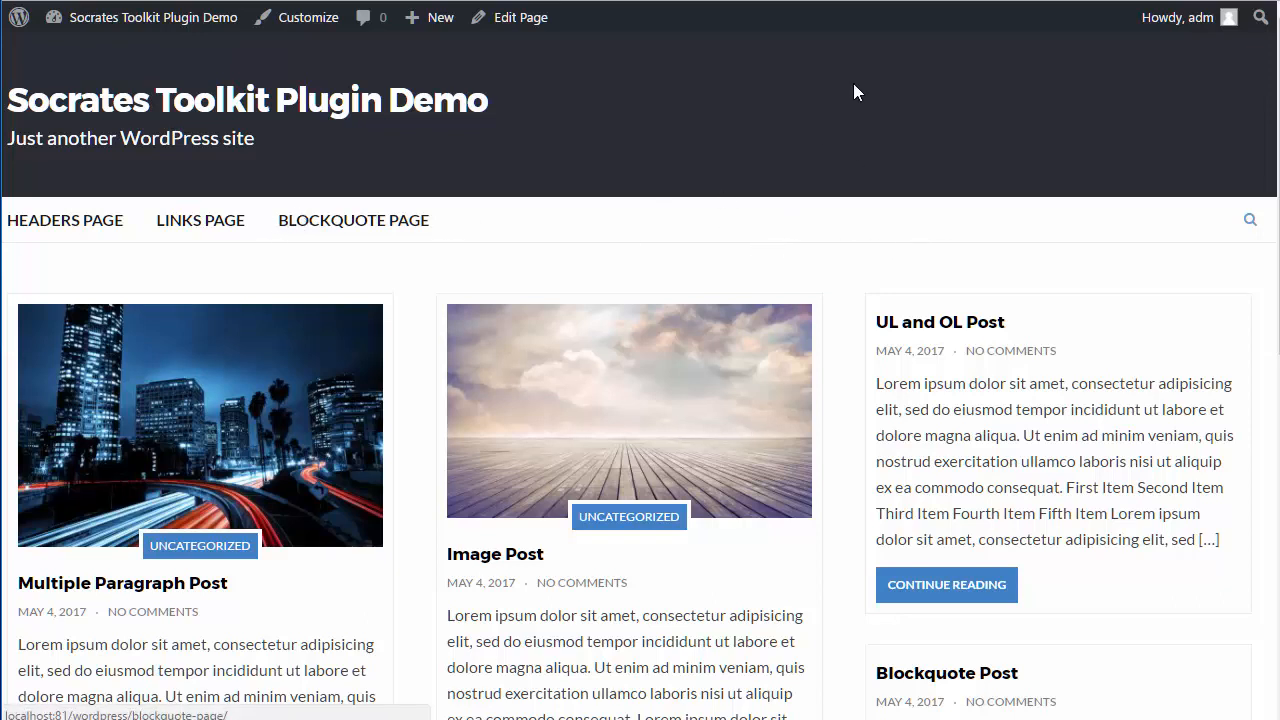